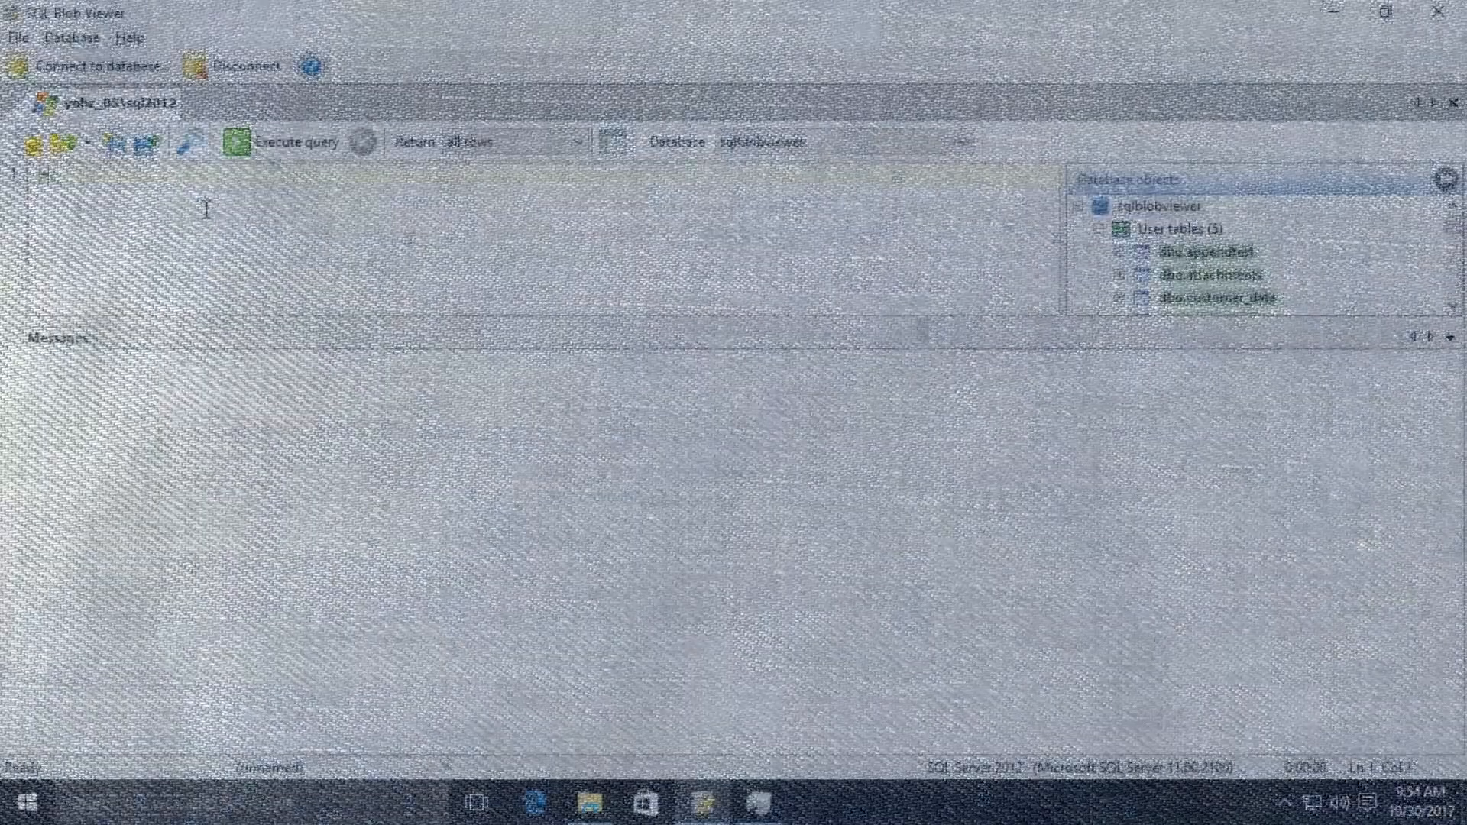
Enter the query 'select * from largeimages' in the editor.
{"action": "type", "text": "select *"}
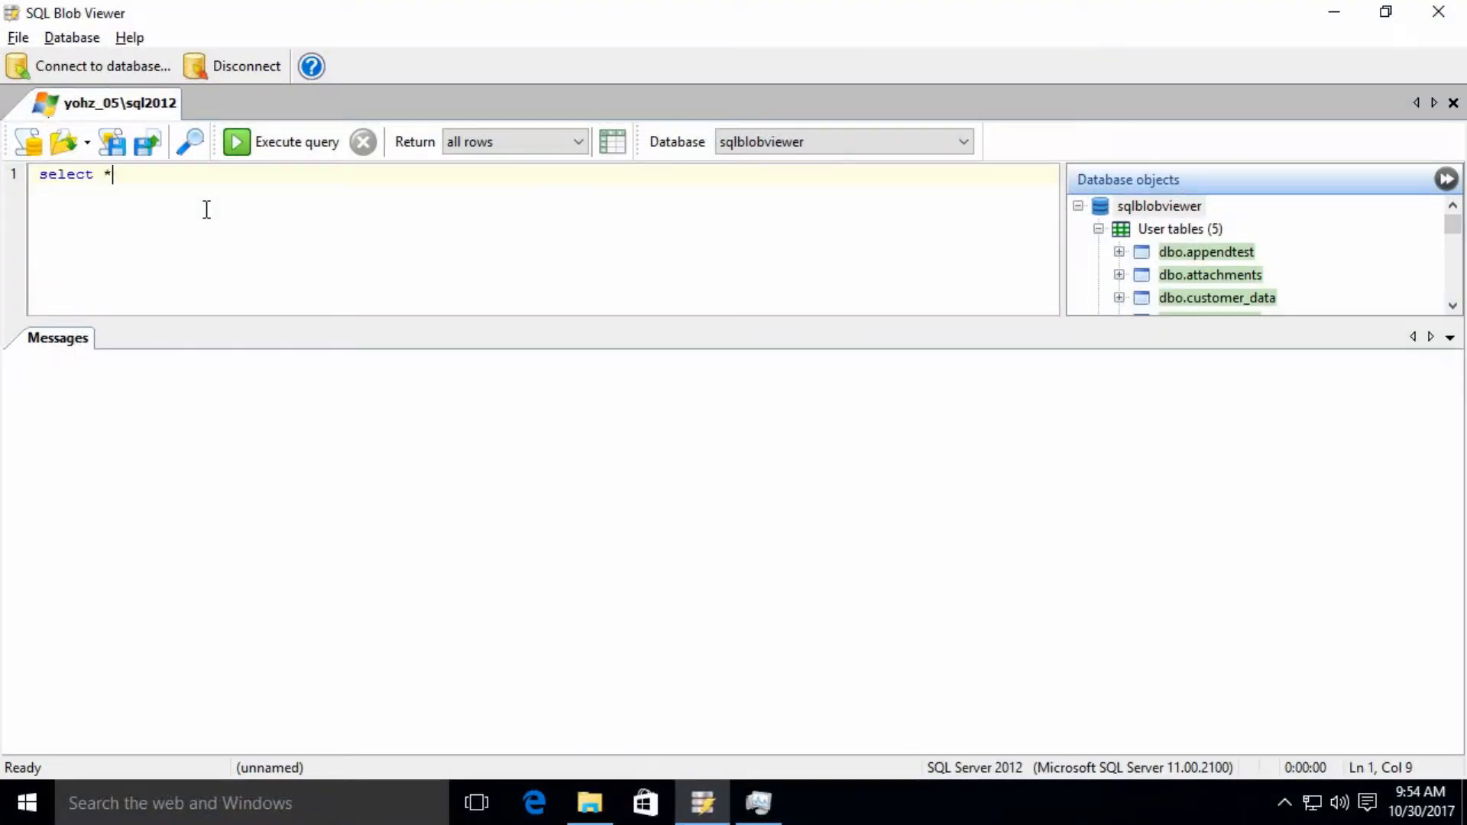
{"action": "type", "text": "from"}
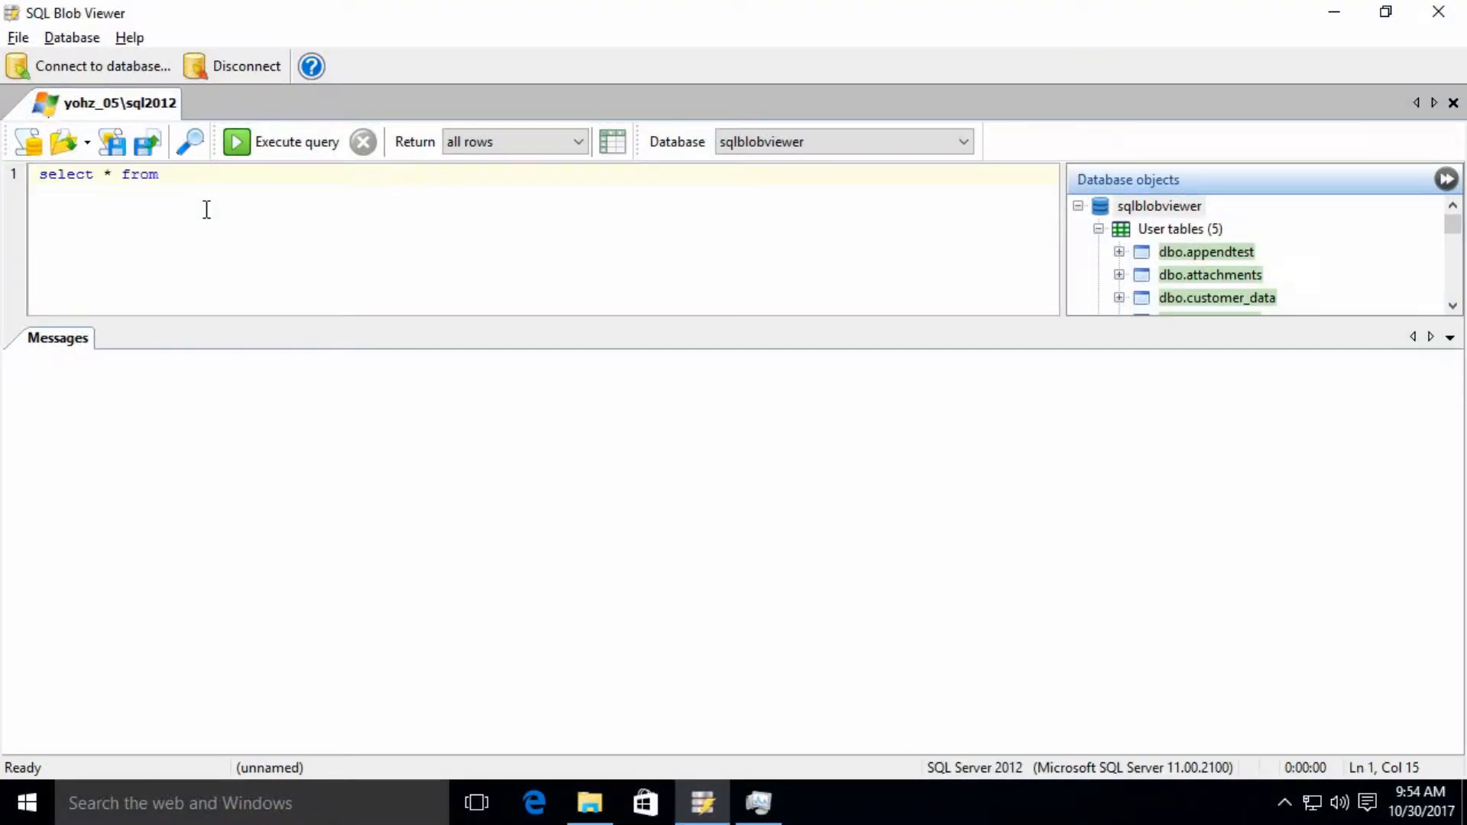
{"action": "type", "text": "largeimages"}
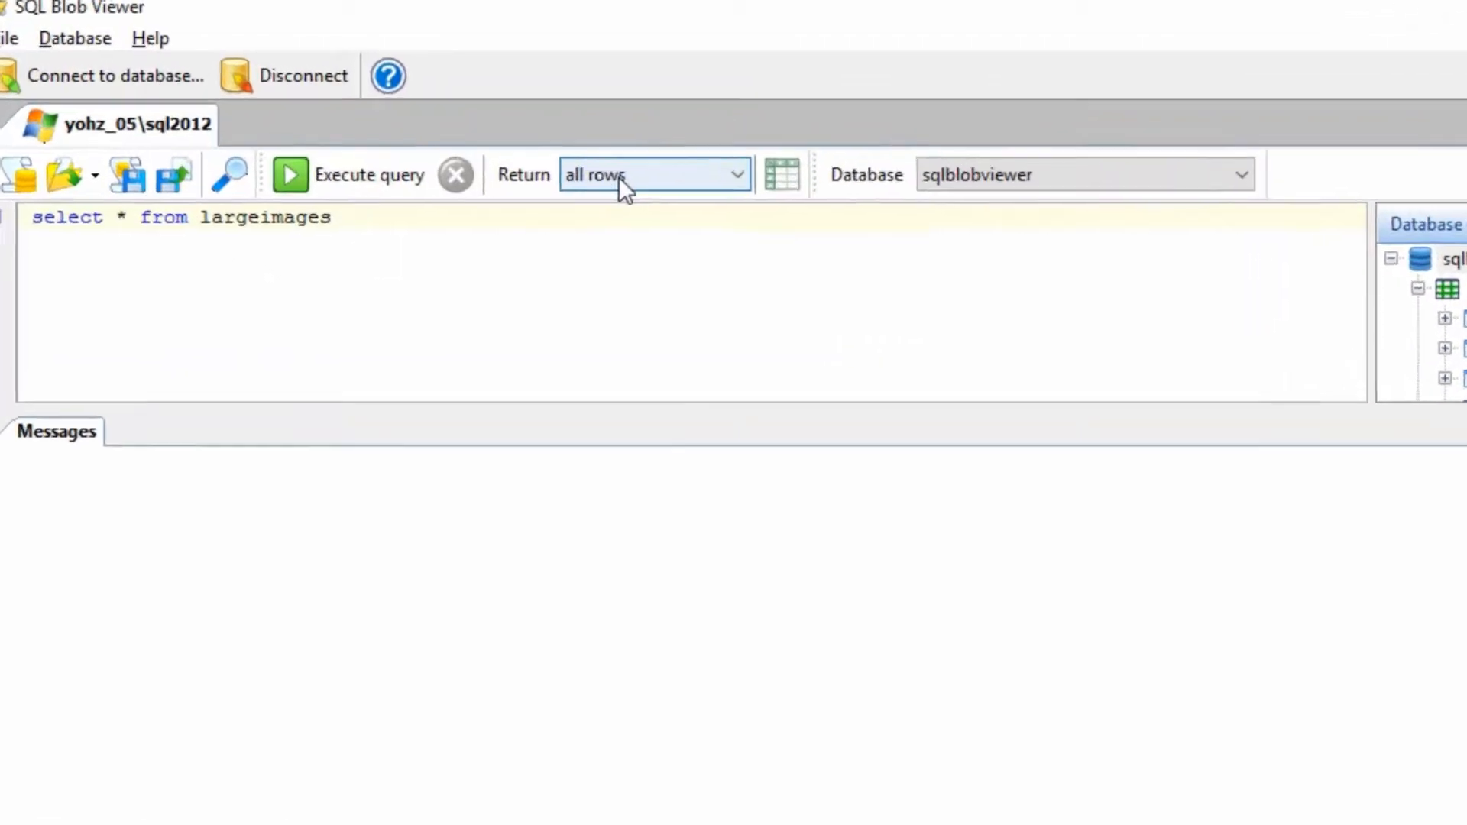
Limit Return to 5 rows and execute the largeimages query.
{"action": "left_click", "coordinate": [655, 175]}
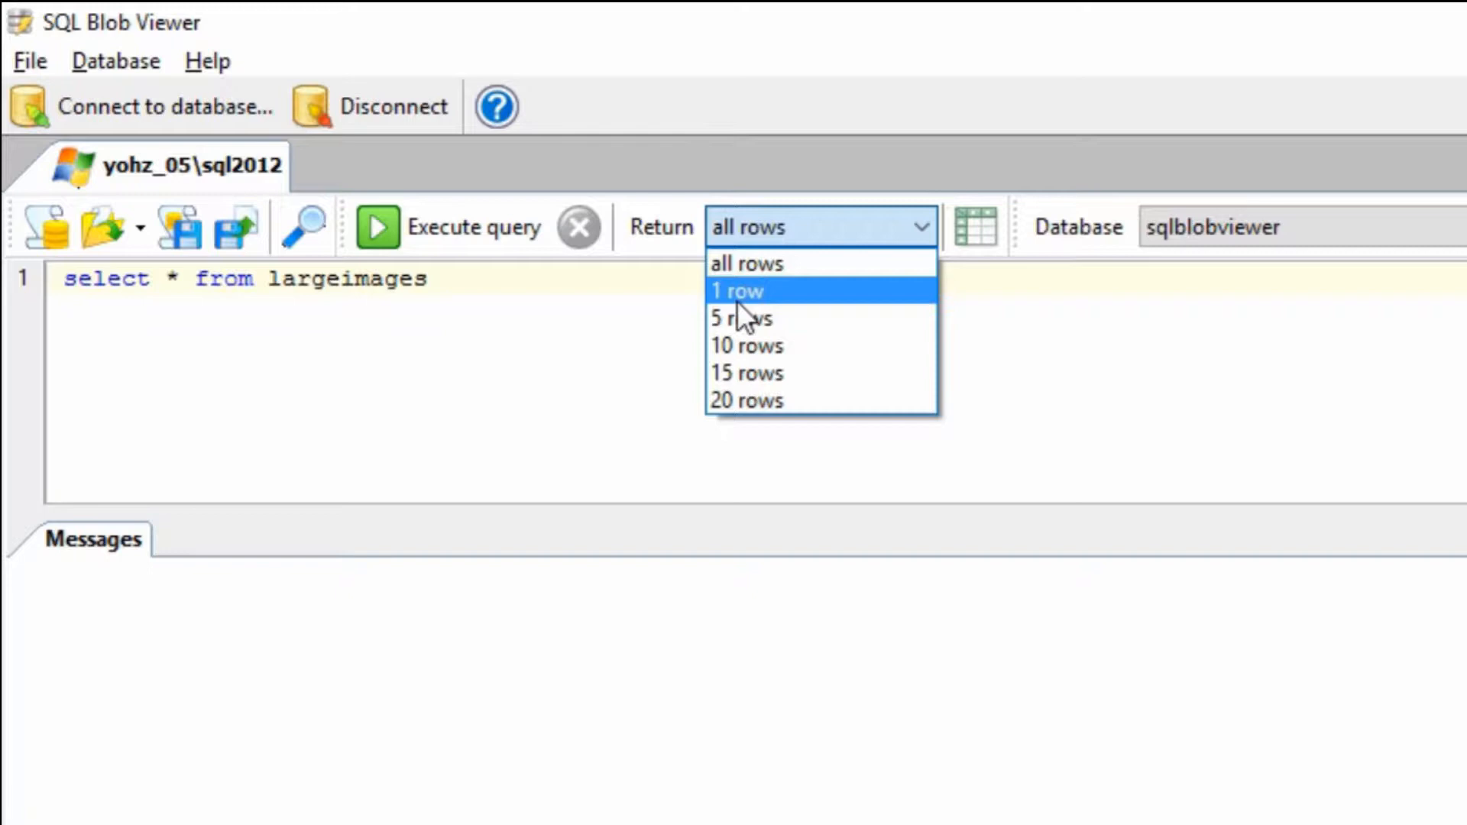
{"action": "left_click", "coordinate": [738, 318]}
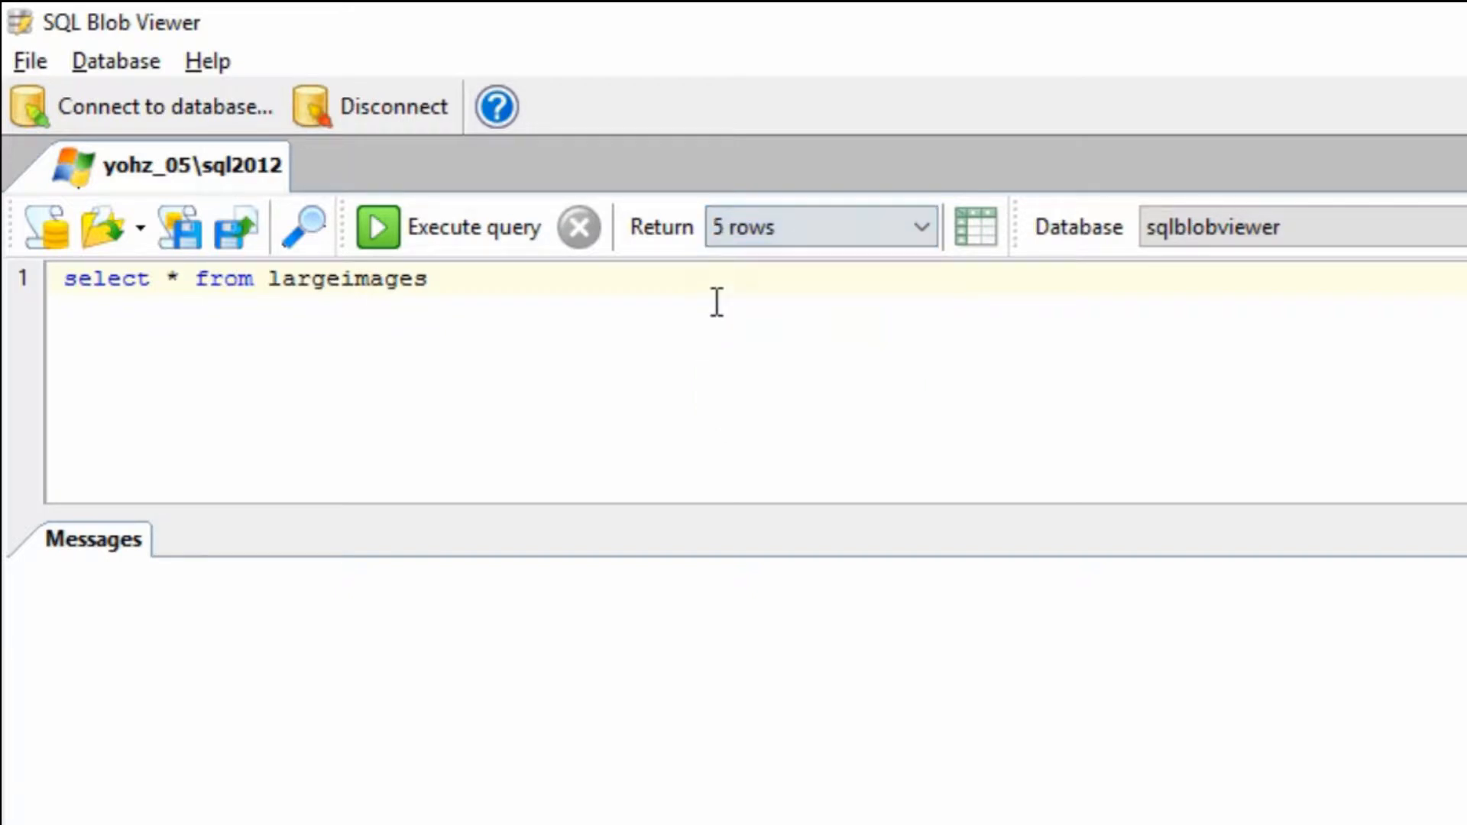
{"action": "left_click", "coordinate": [473, 226]}
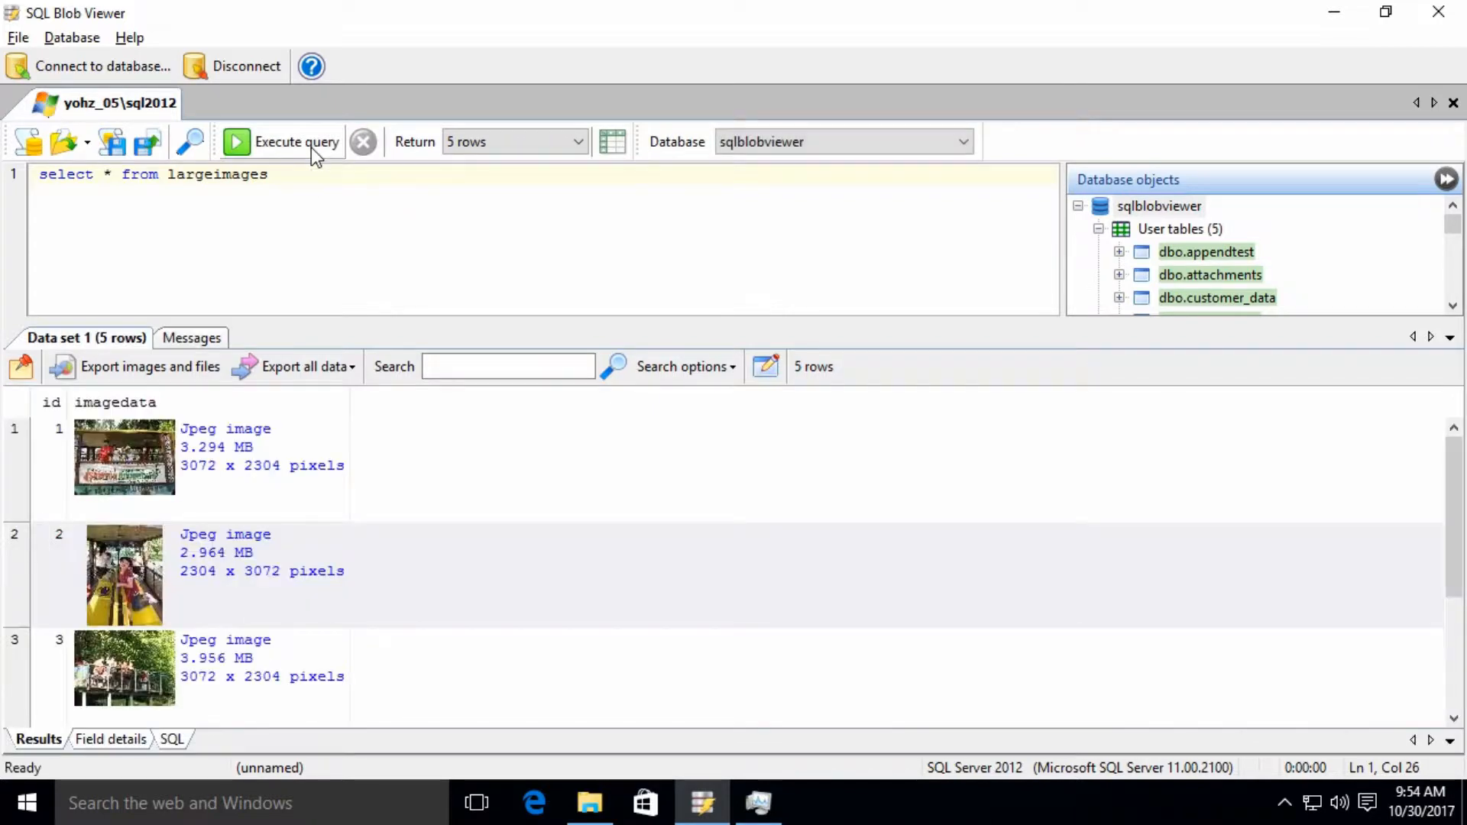
{"action": "mouse_move", "coordinate": [1445, 505]}
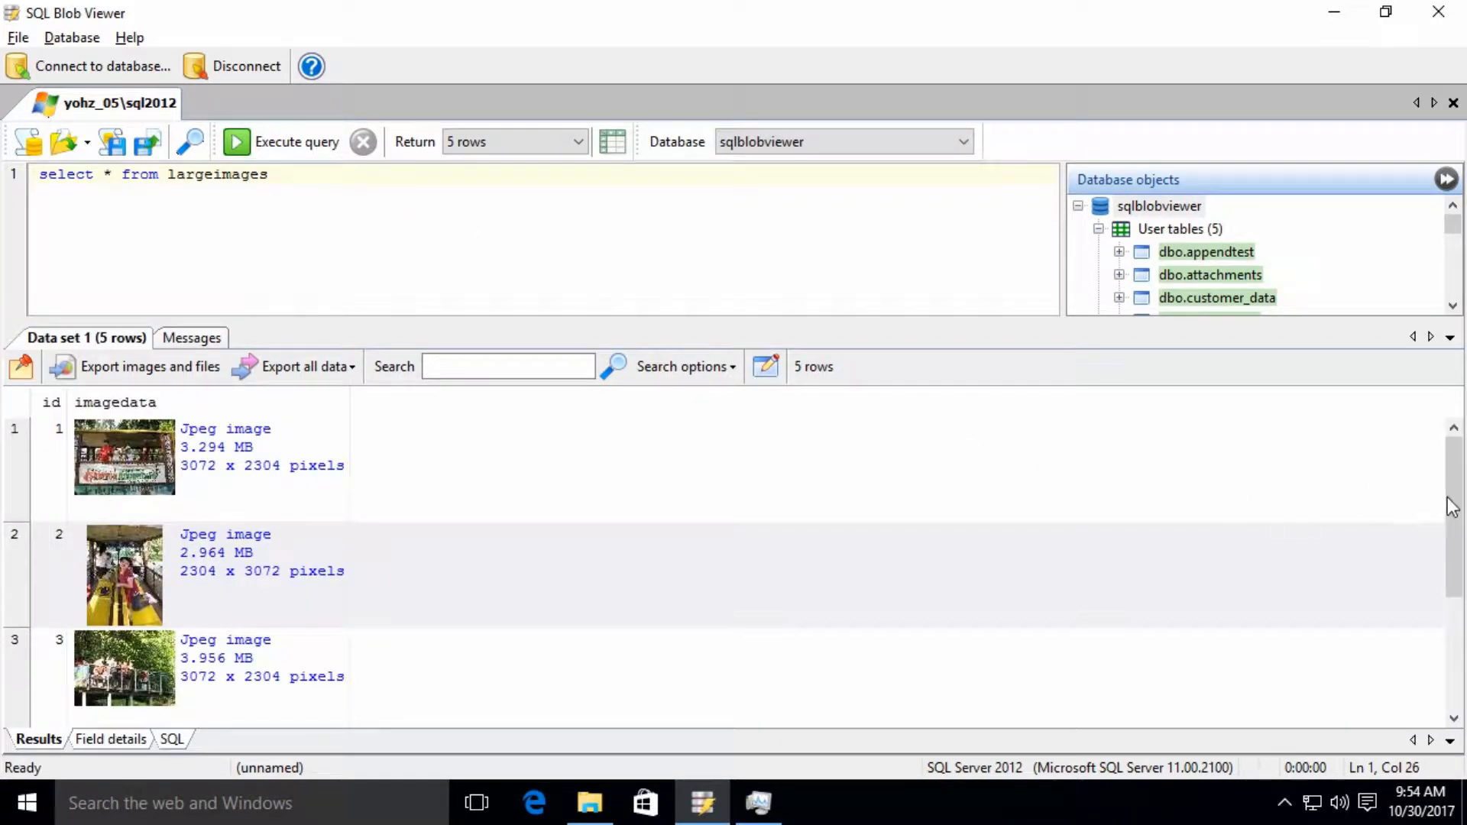
{"action": "scroll", "scroll_direction": "down", "scroll_amount": 3}
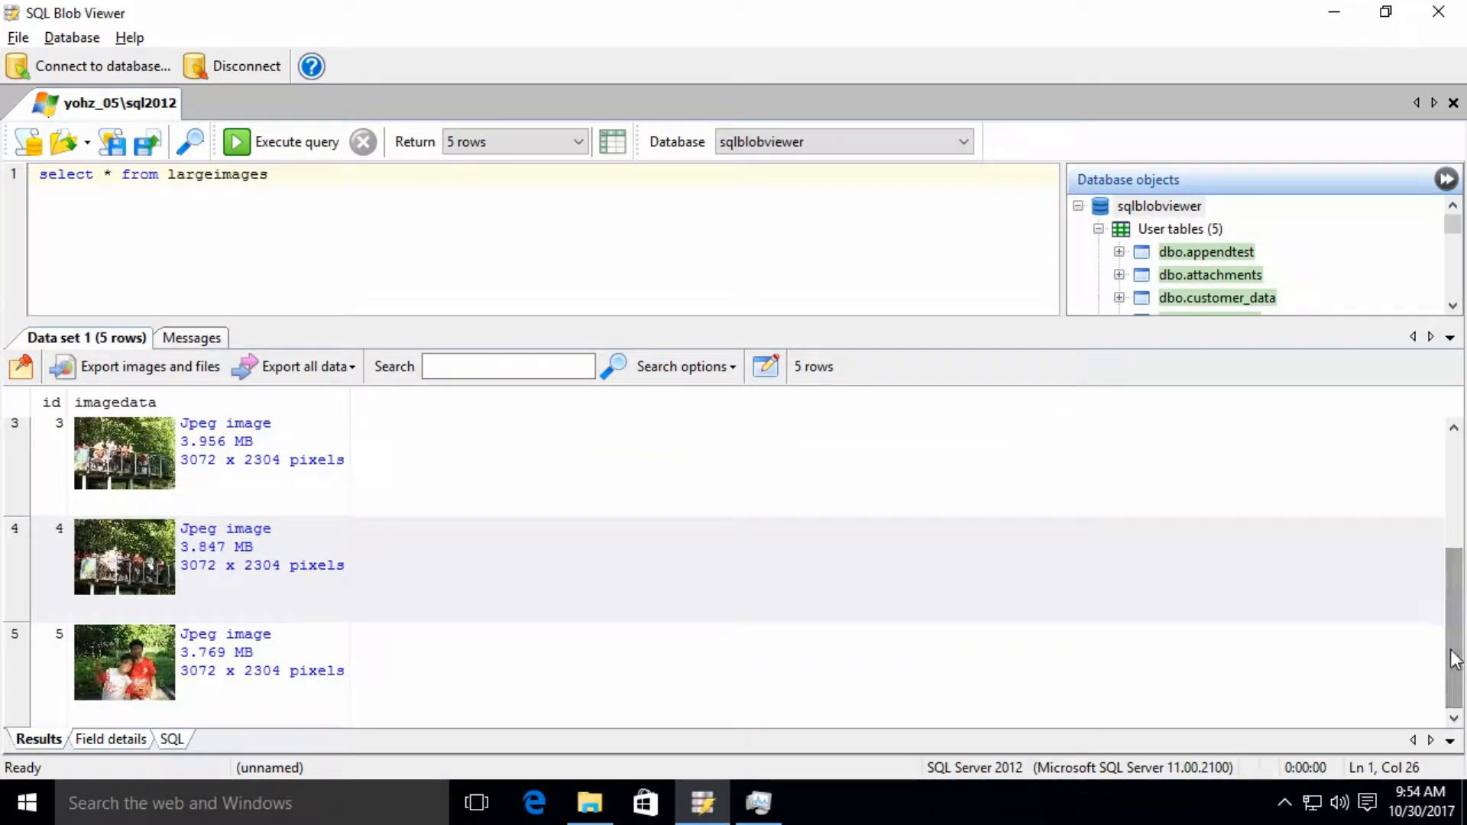
{"action": "scroll", "scroll_direction": "up", "scroll_amount": 3}
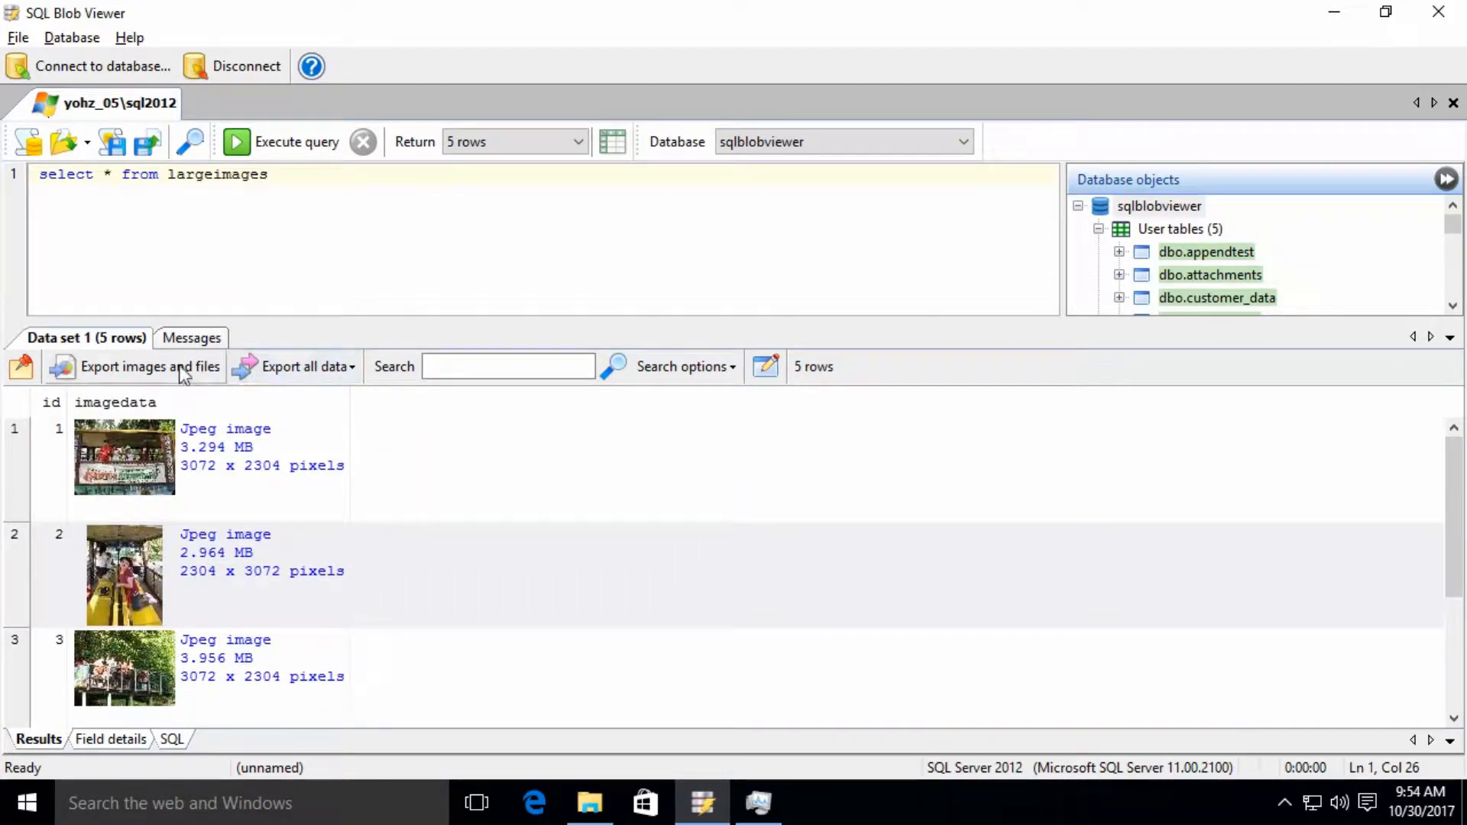
Start the image export wizard and set exported file names to the id column.
{"action": "left_click", "coordinate": [150, 366]}
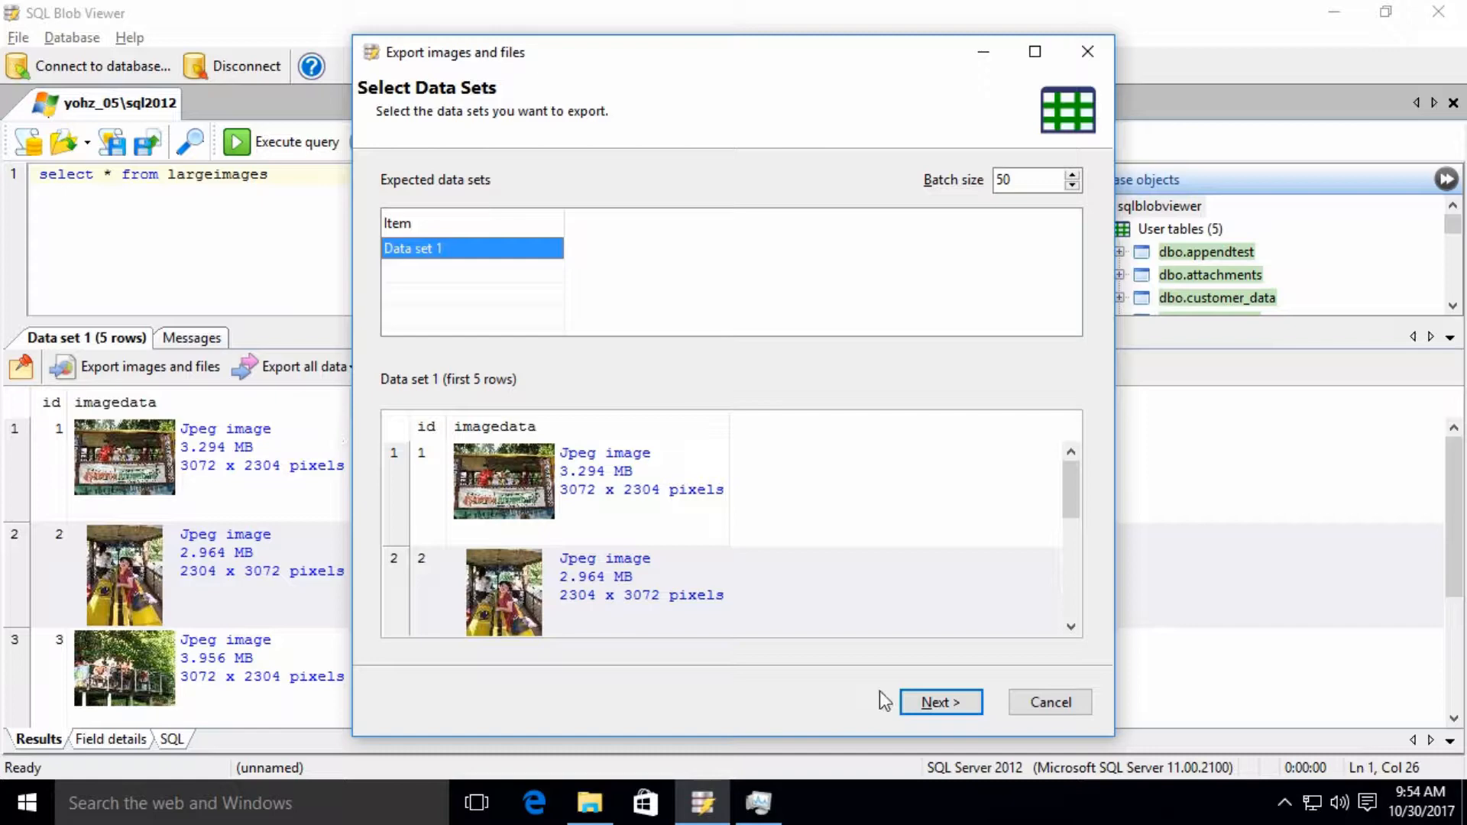
{"action": "left_click", "coordinate": [940, 701]}
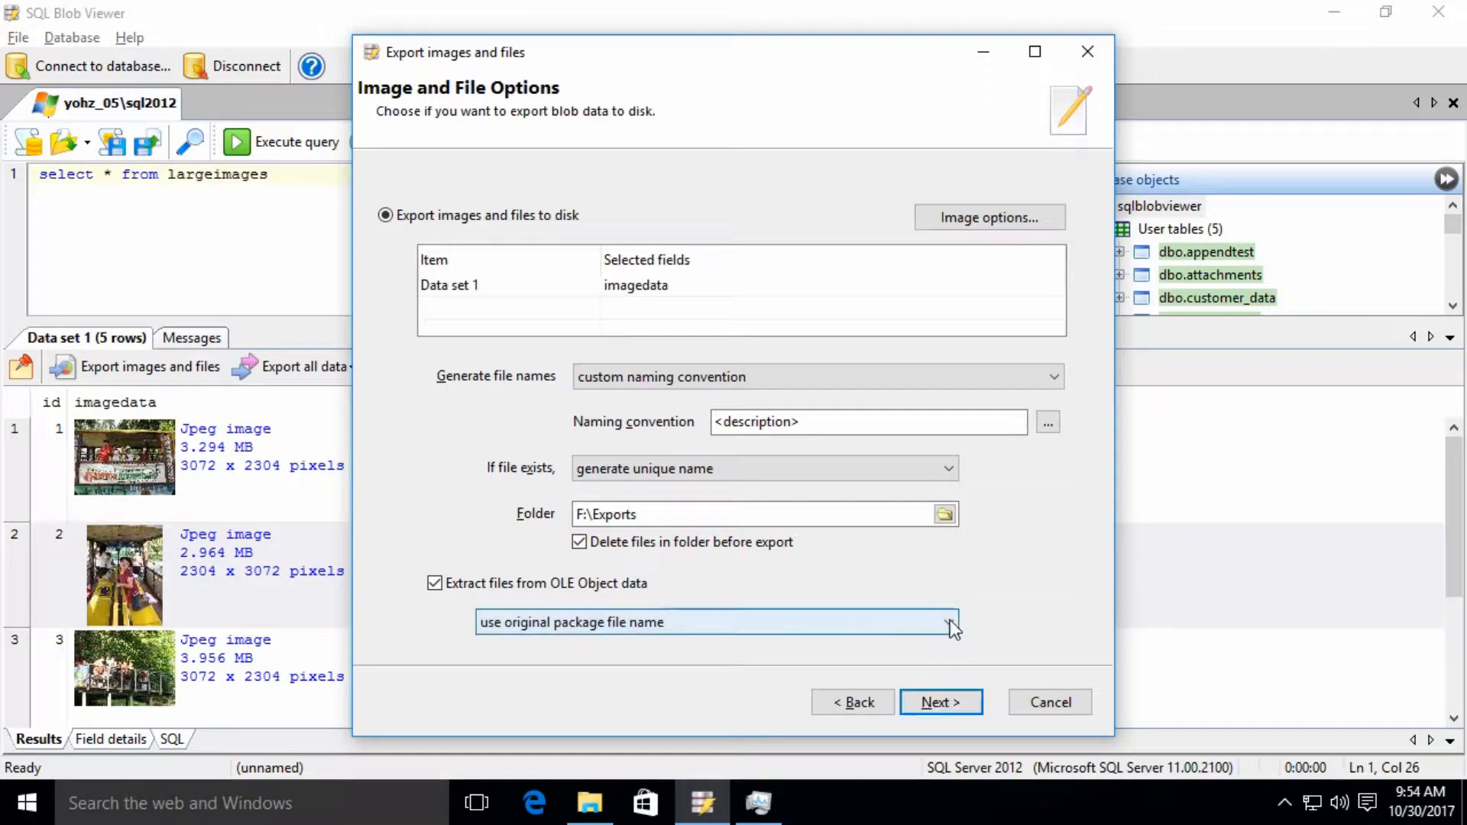
{"action": "left_click", "coordinate": [1047, 421]}
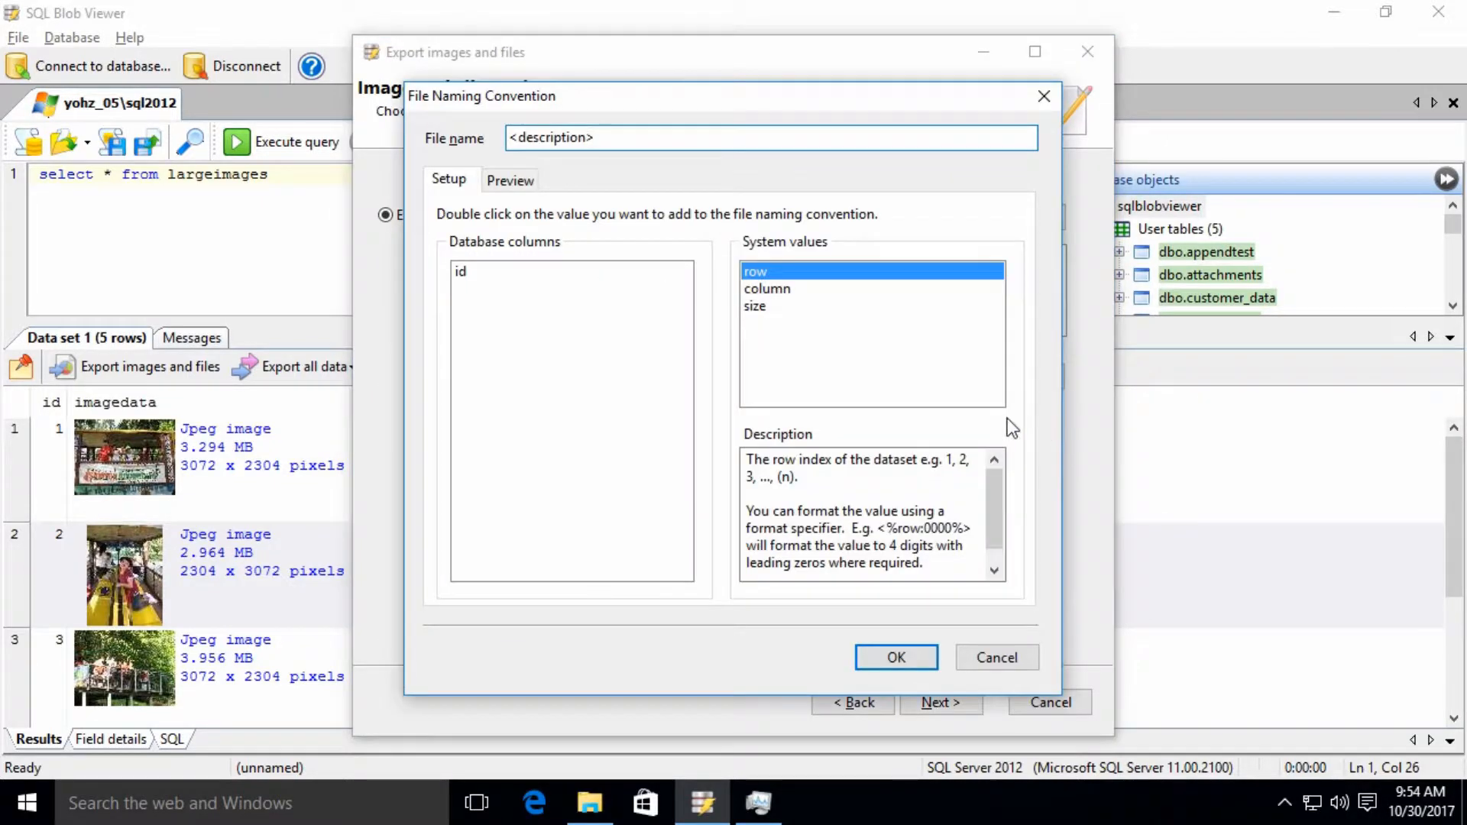
{"action": "left_click", "coordinate": [608, 138]}
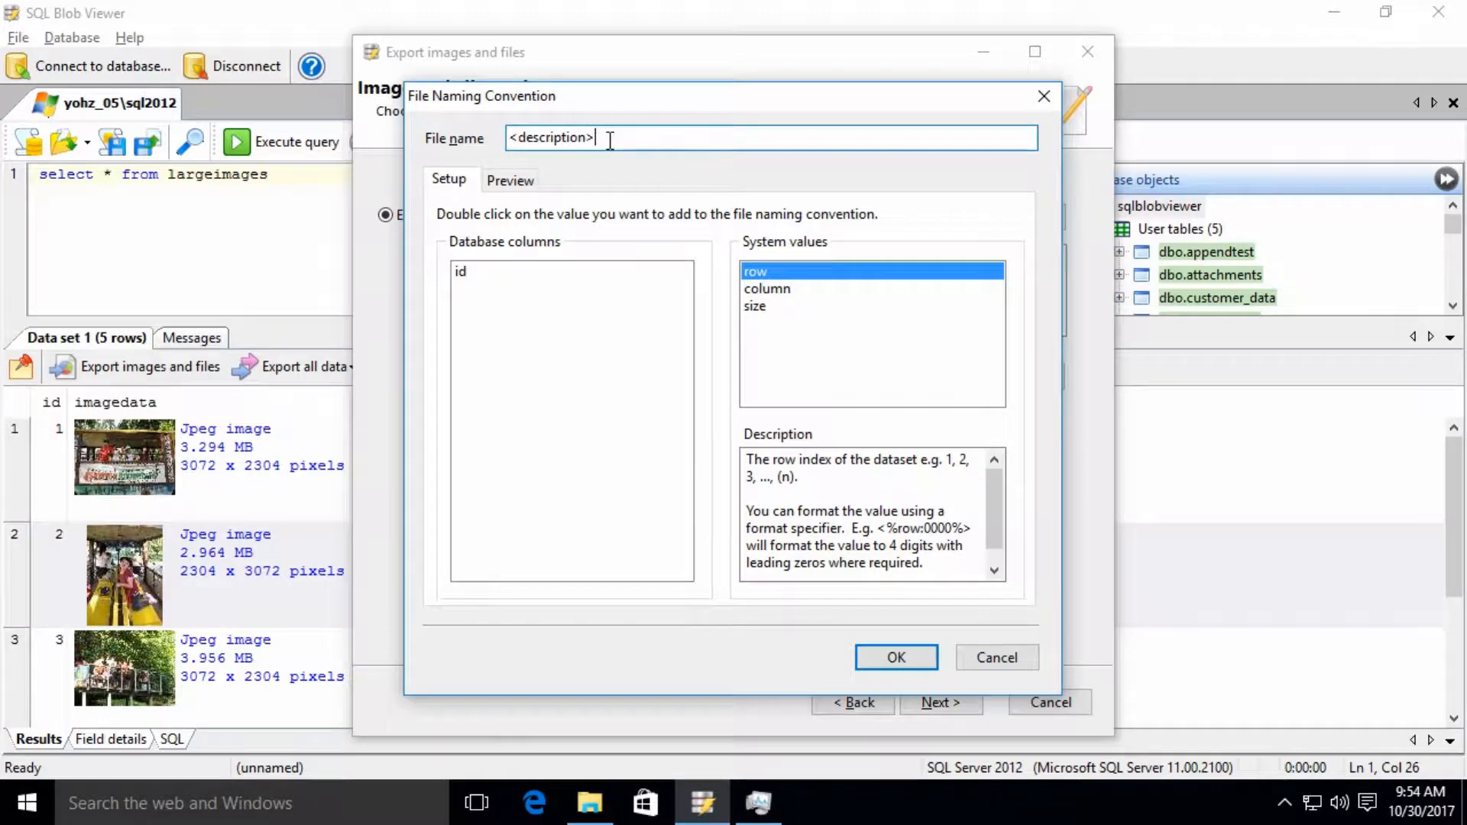
{"action": "double_click", "coordinate": [460, 271]}
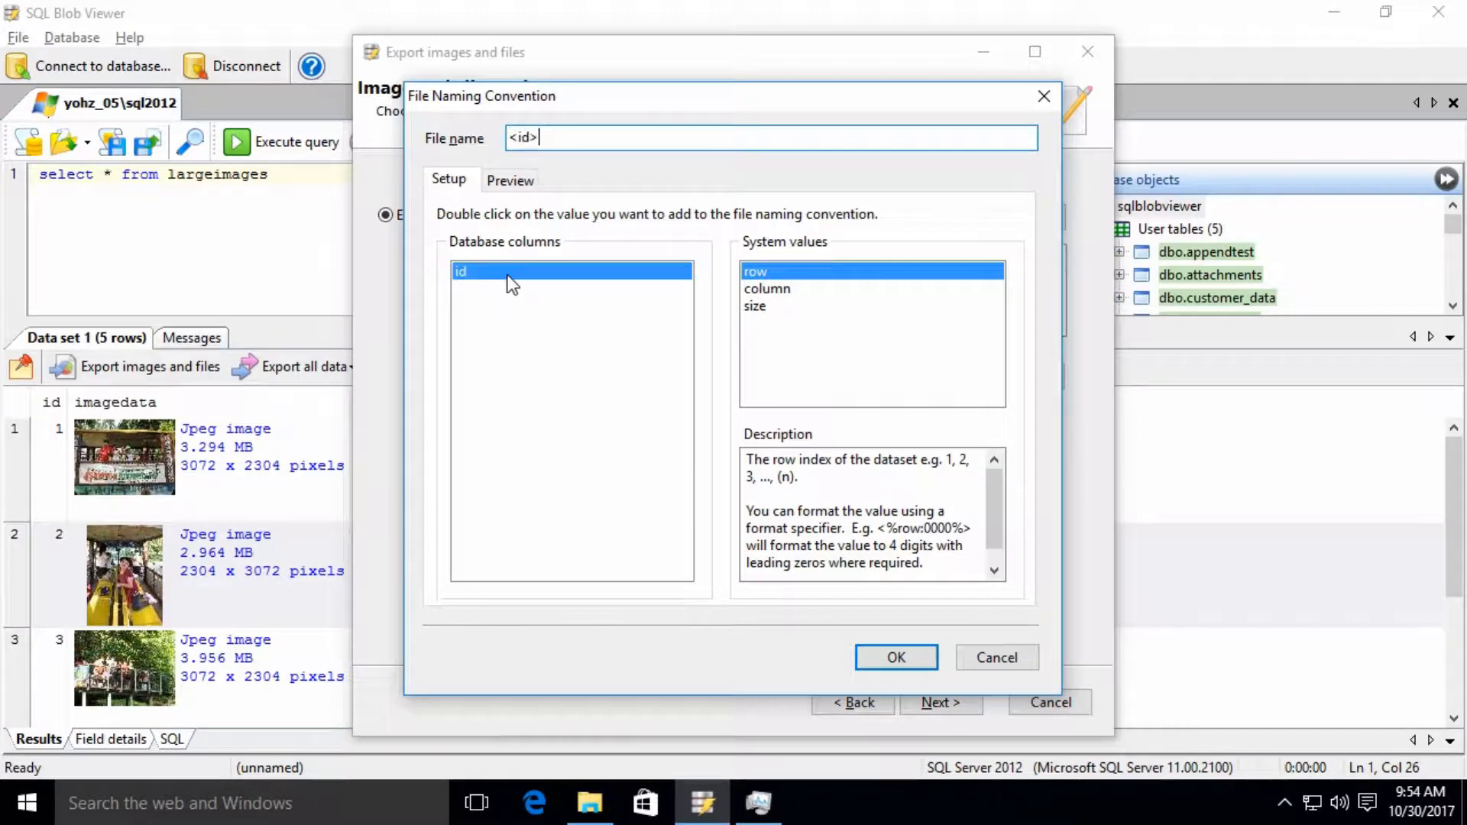
{"action": "mouse_move", "coordinate": [894, 657]}
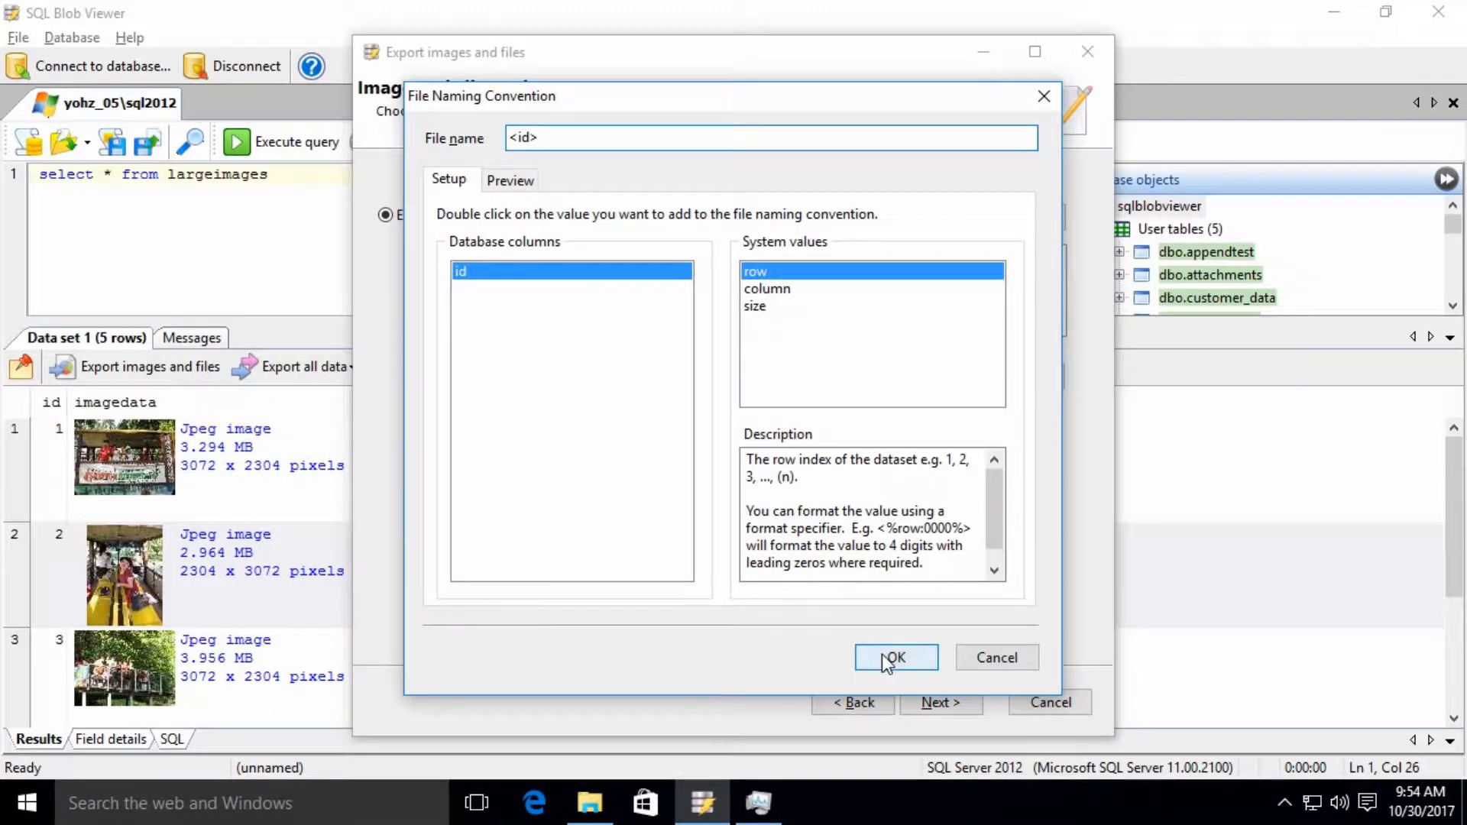
{"action": "left_click", "coordinate": [895, 657]}
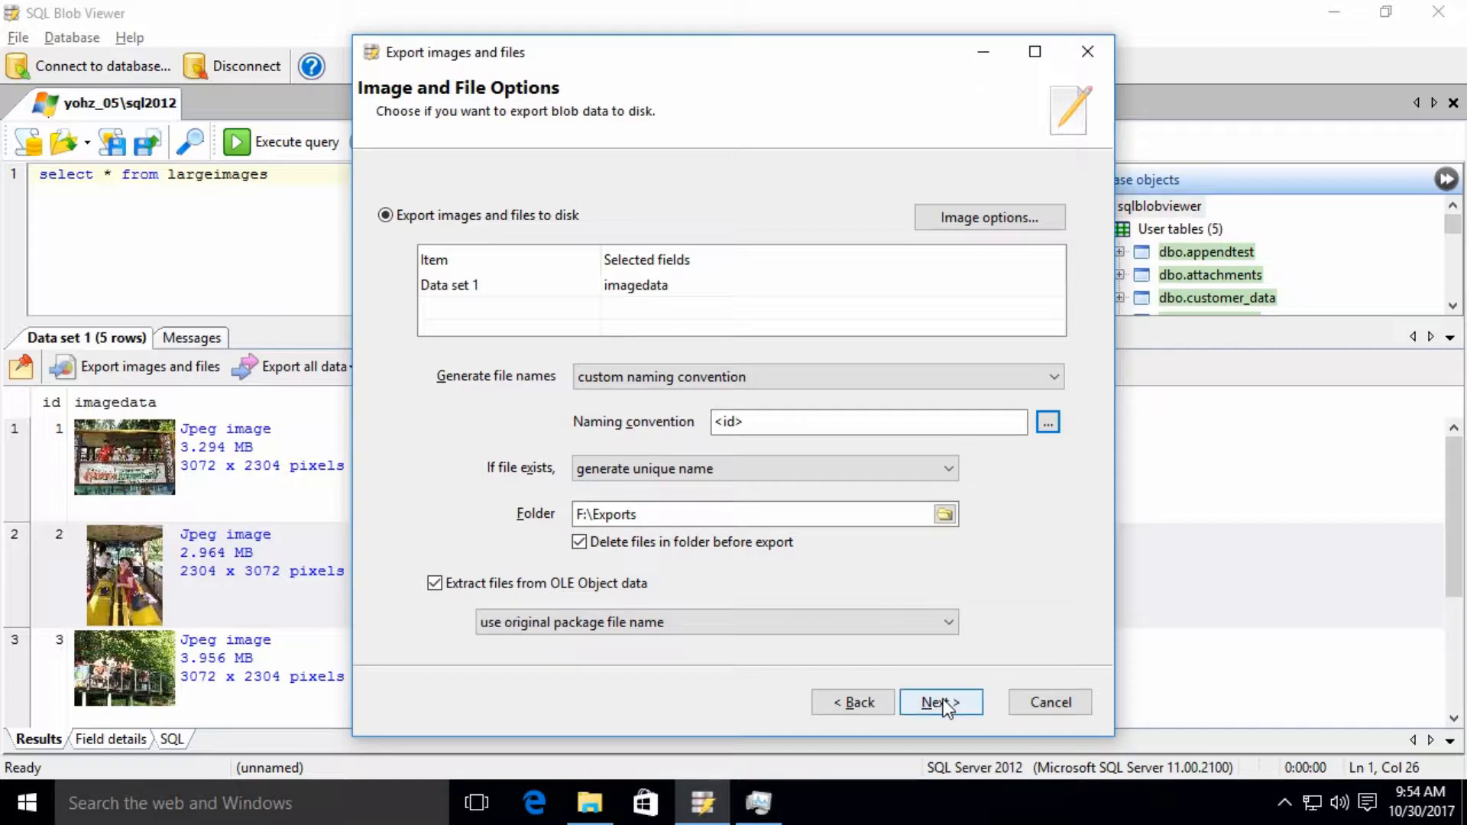
Accept the remaining options and summary and run the export to F:\Exports.
{"action": "left_click", "coordinate": [941, 701]}
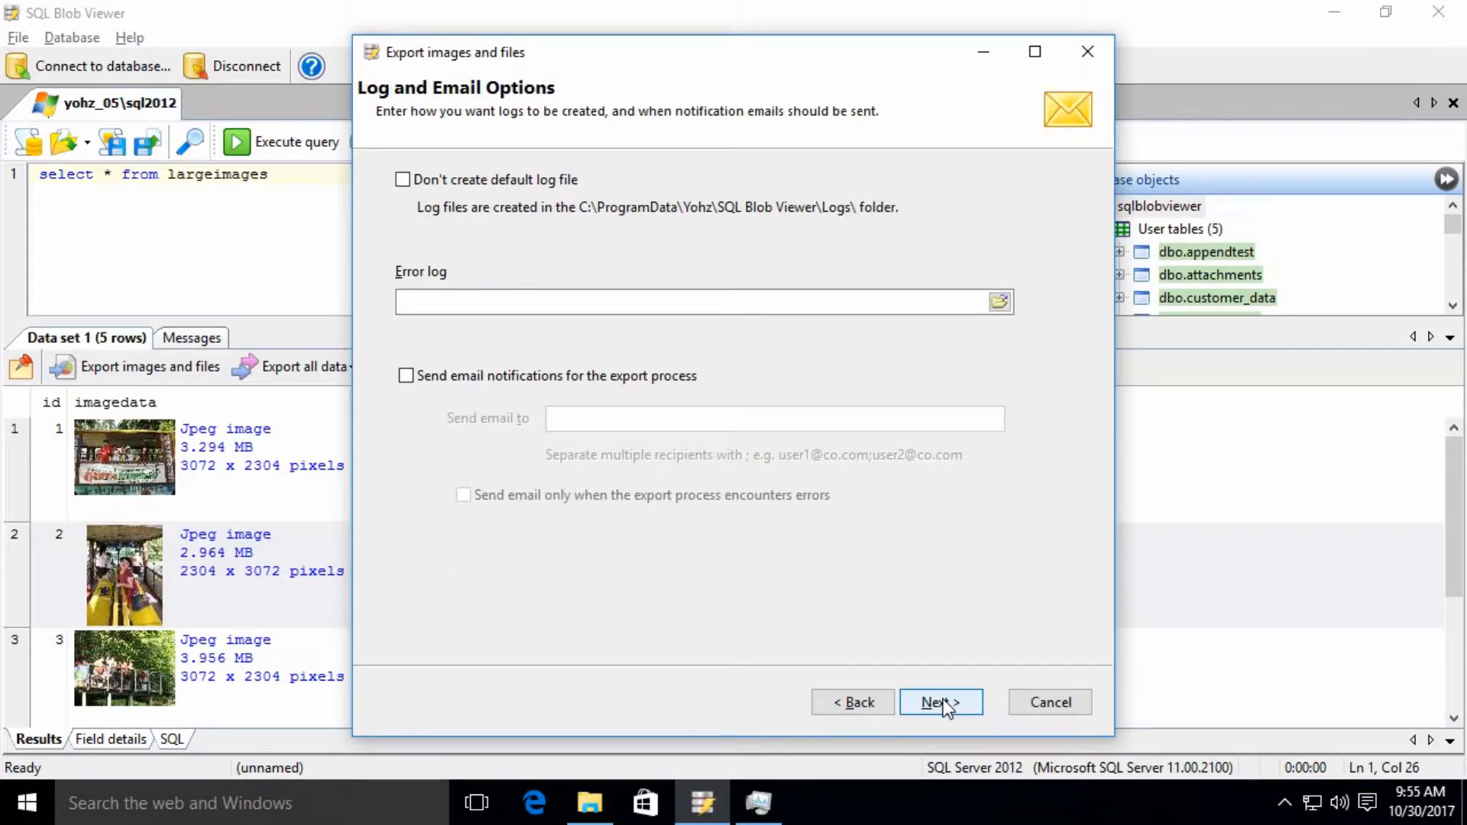
{"action": "left_click", "coordinate": [941, 703]}
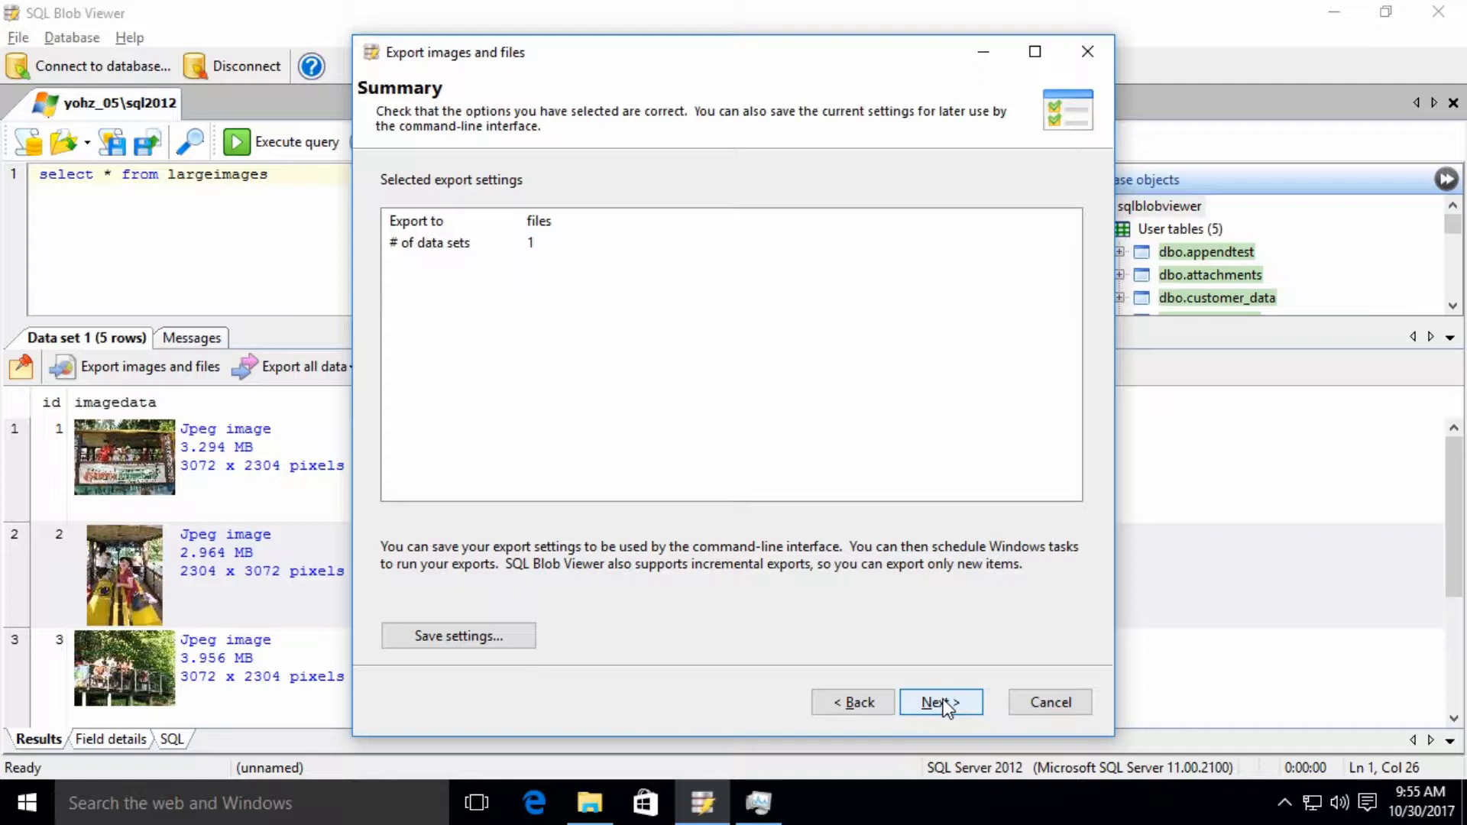
{"action": "left_click", "coordinate": [940, 701]}
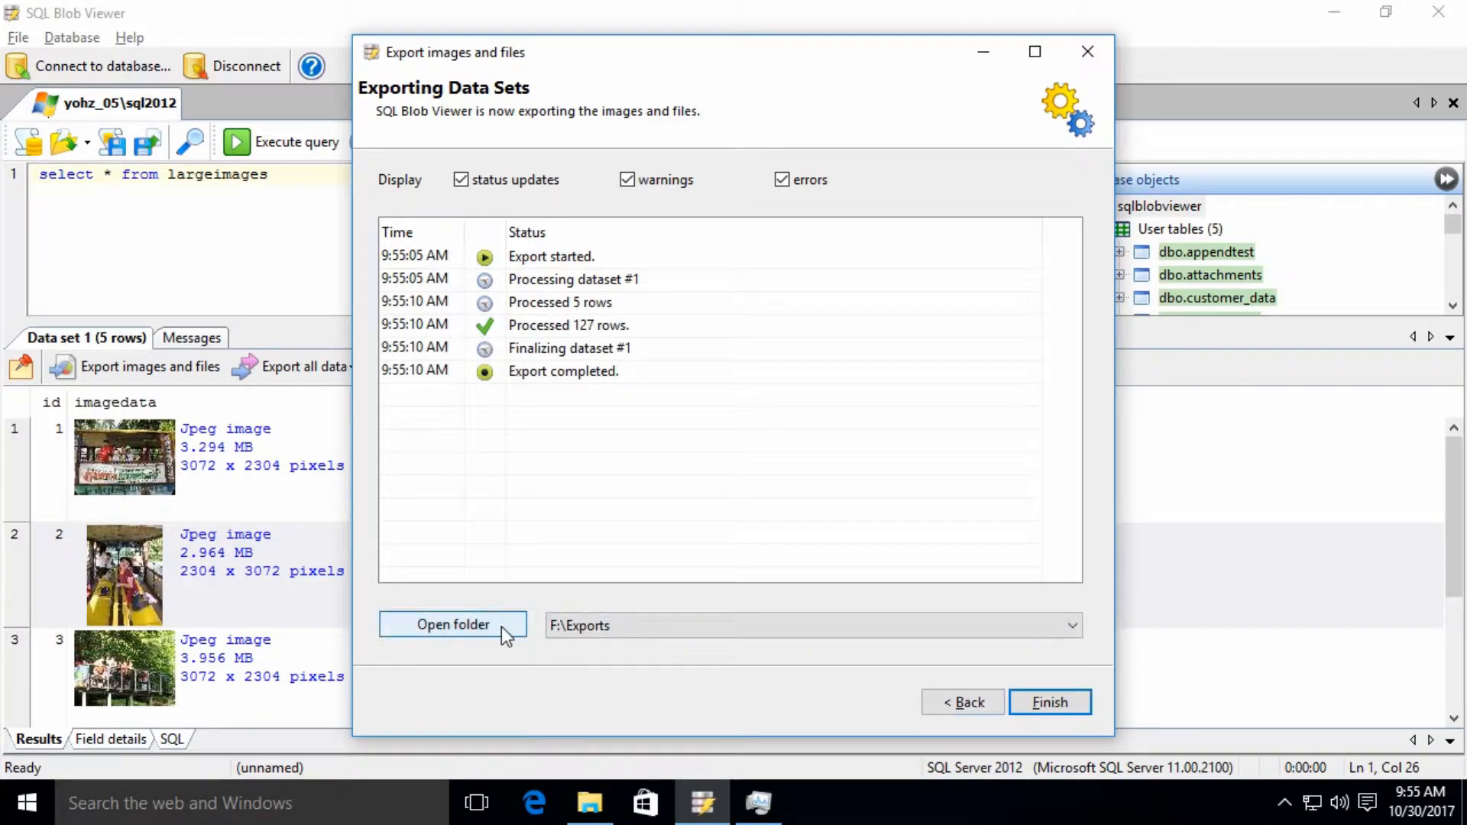
View the F:\Exports folder in File Explorer and browse the id-named images.
{"action": "left_click", "coordinate": [453, 624]}
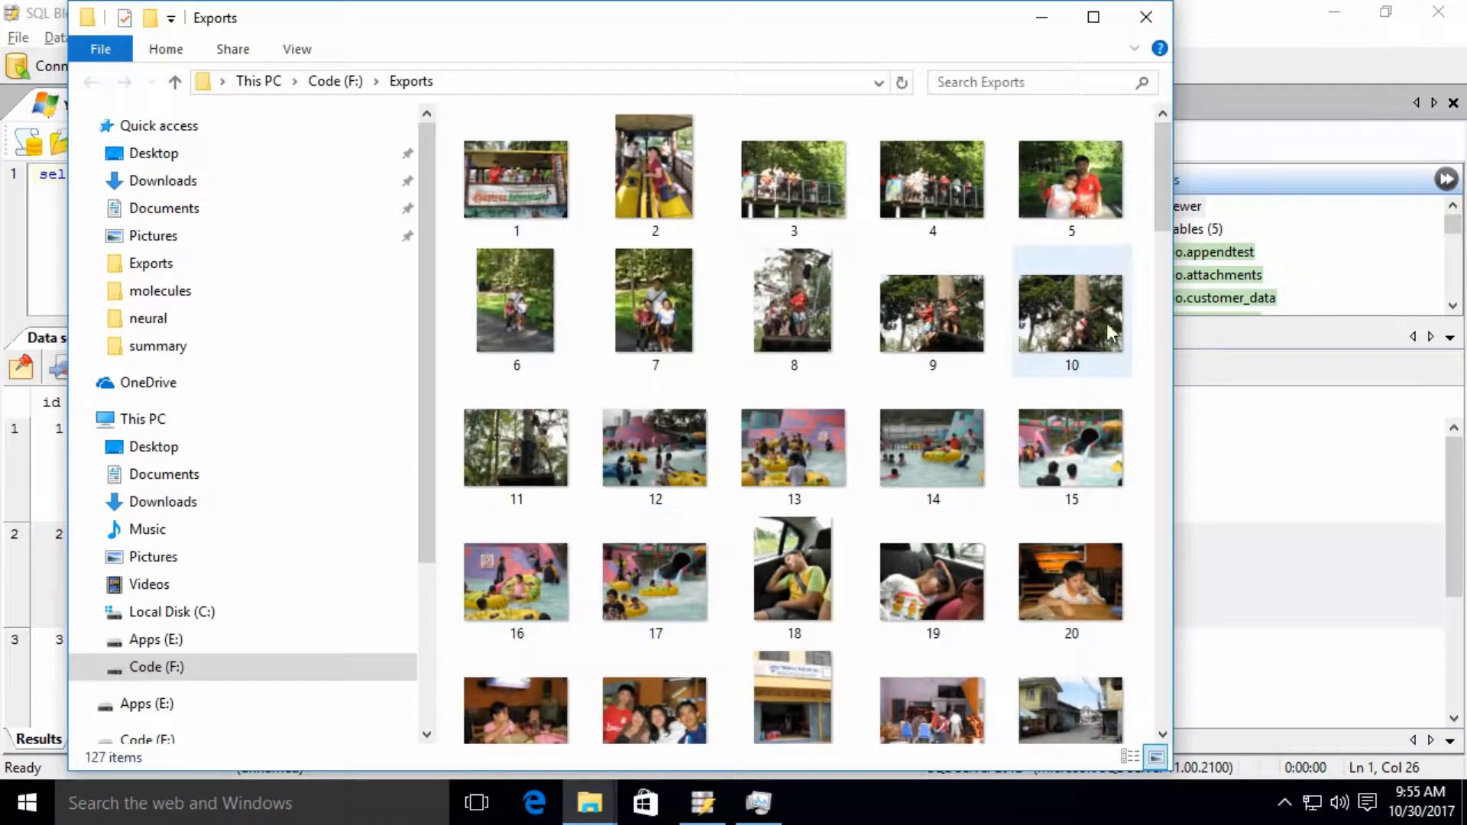
{"action": "scroll", "scroll_direction": "down", "scroll_amount": 3}
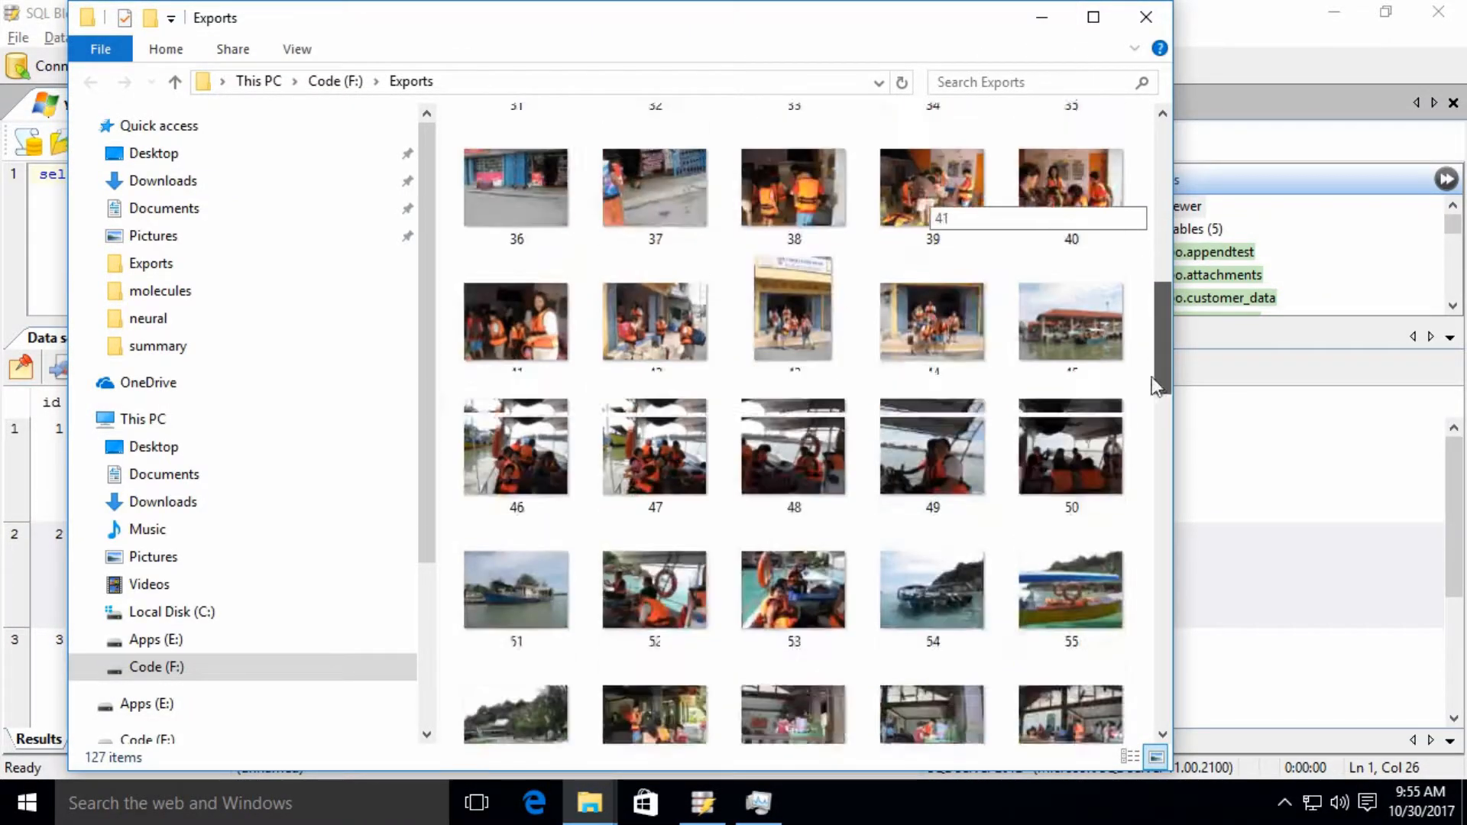
{"action": "scroll", "scroll_direction": "down", "scroll_amount": 3}
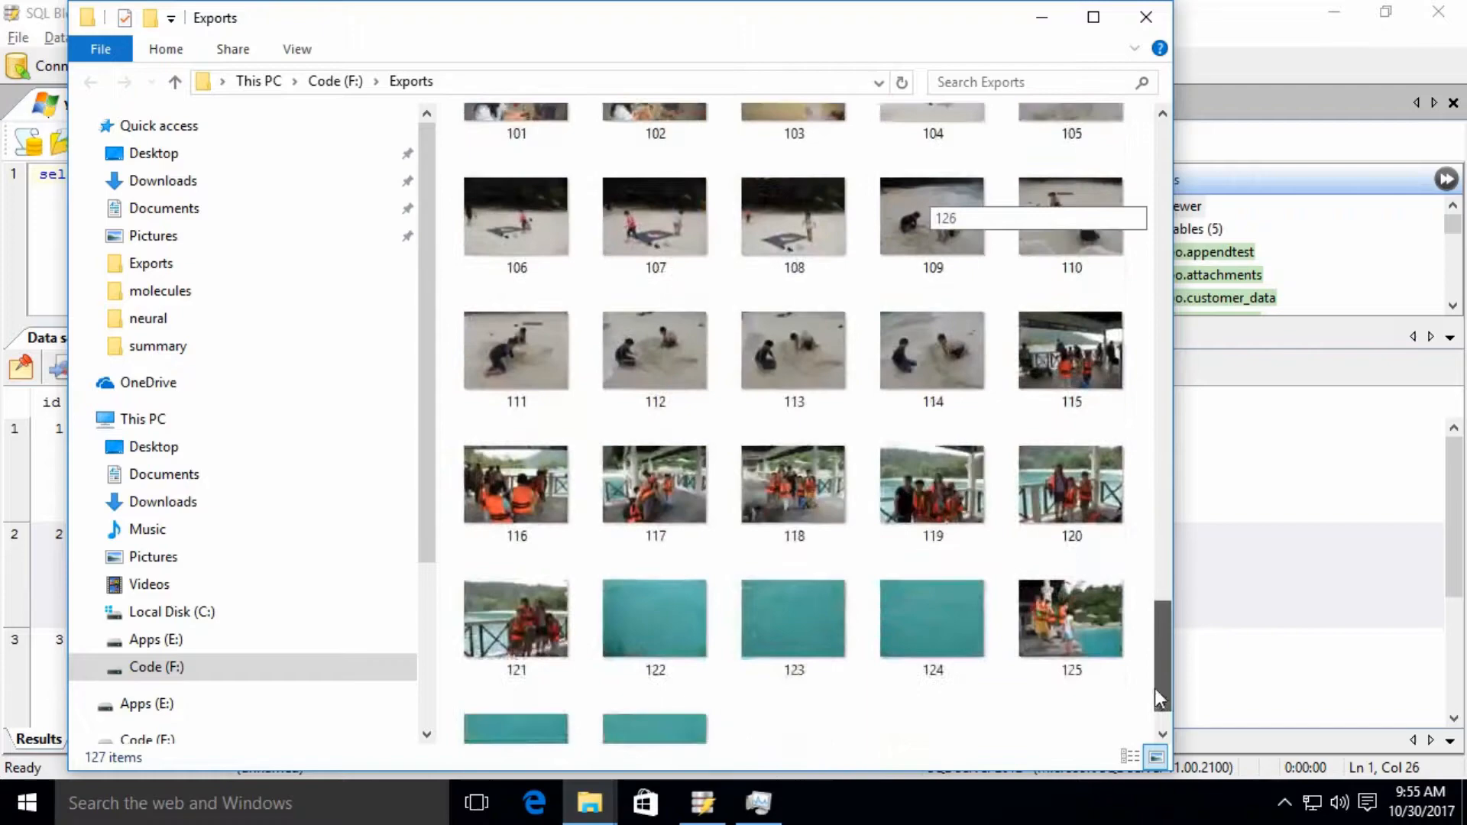
{"action": "scroll", "scroll_direction": "up", "scroll_amount": 3}
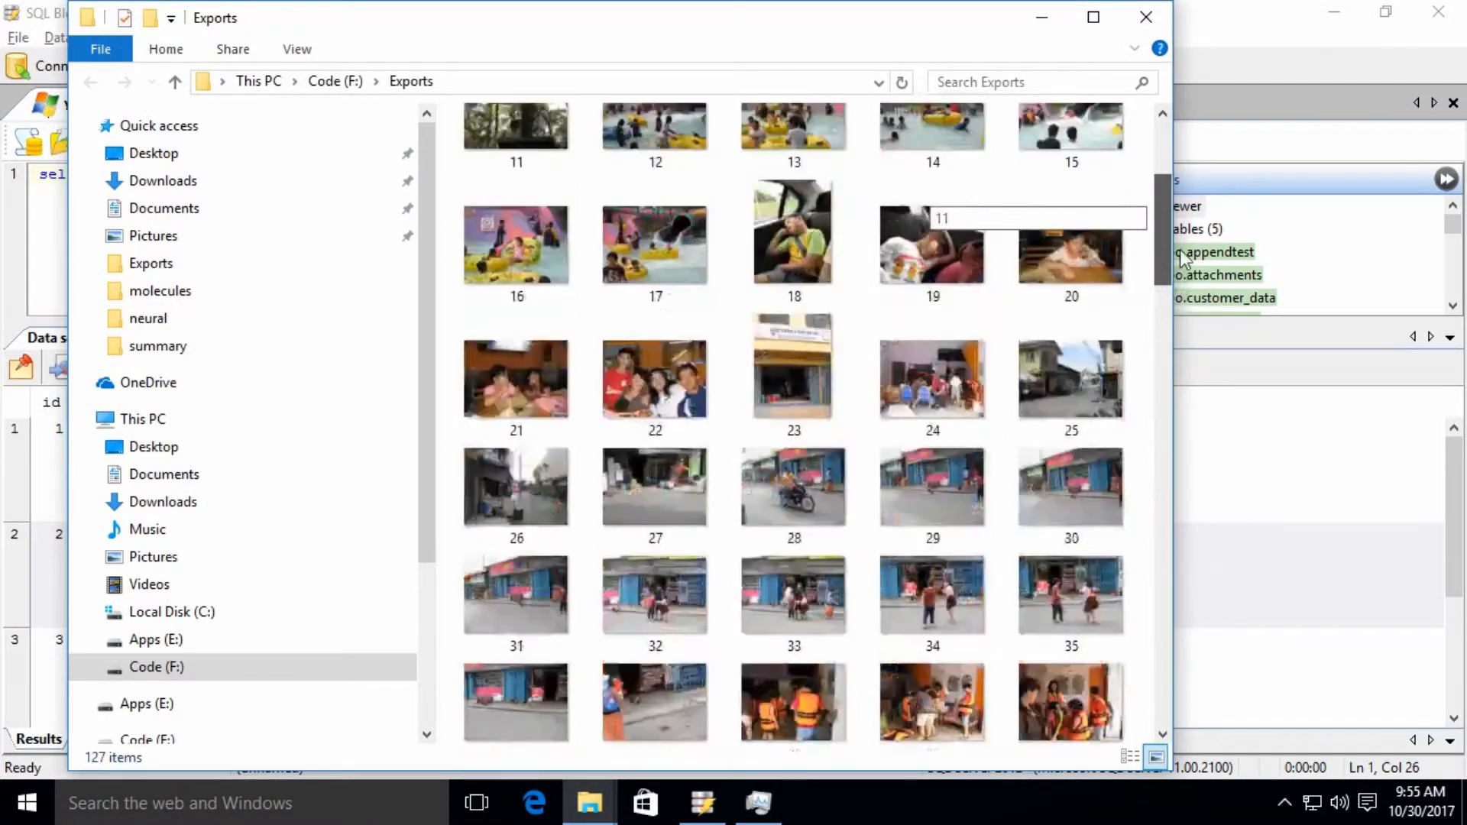
{"action": "scroll", "scroll_direction": "up", "scroll_amount": 3}
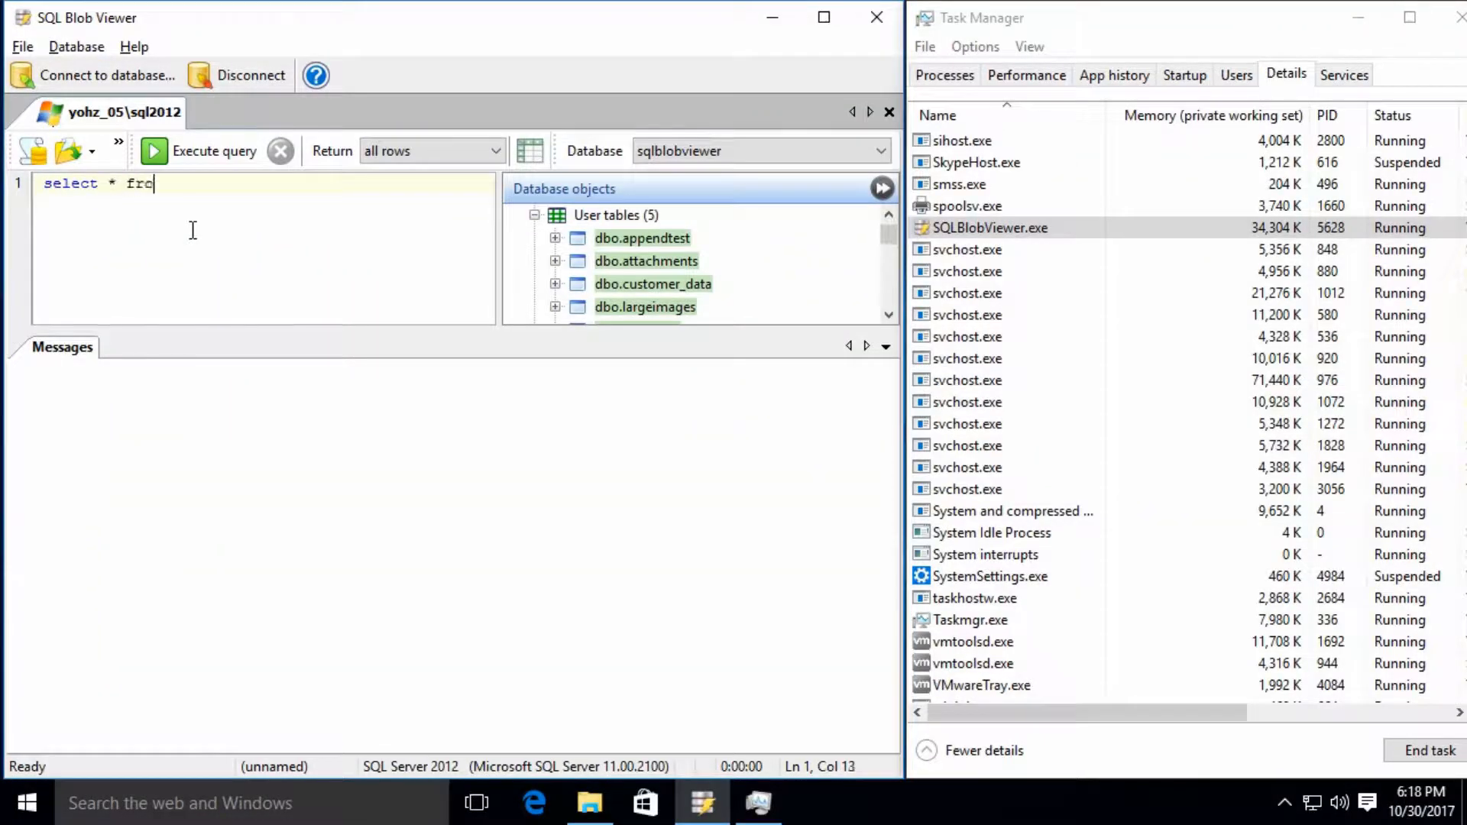
Execute 'select * from largeimages' with no row limit, loading all 127 JPEG rows.
{"action": "type", "text": "m largeimages"}
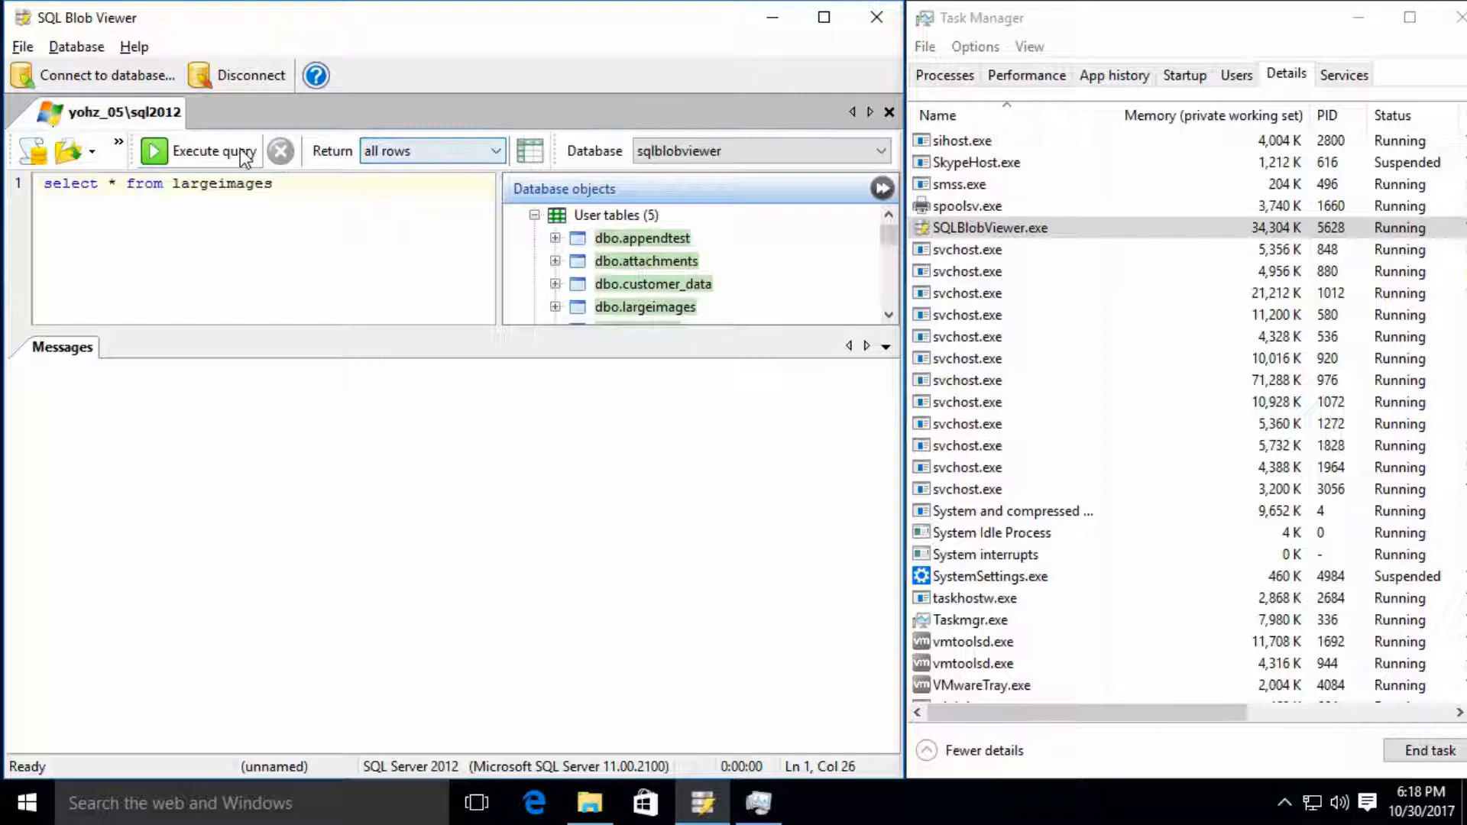
{"action": "left_click", "coordinate": [213, 151]}
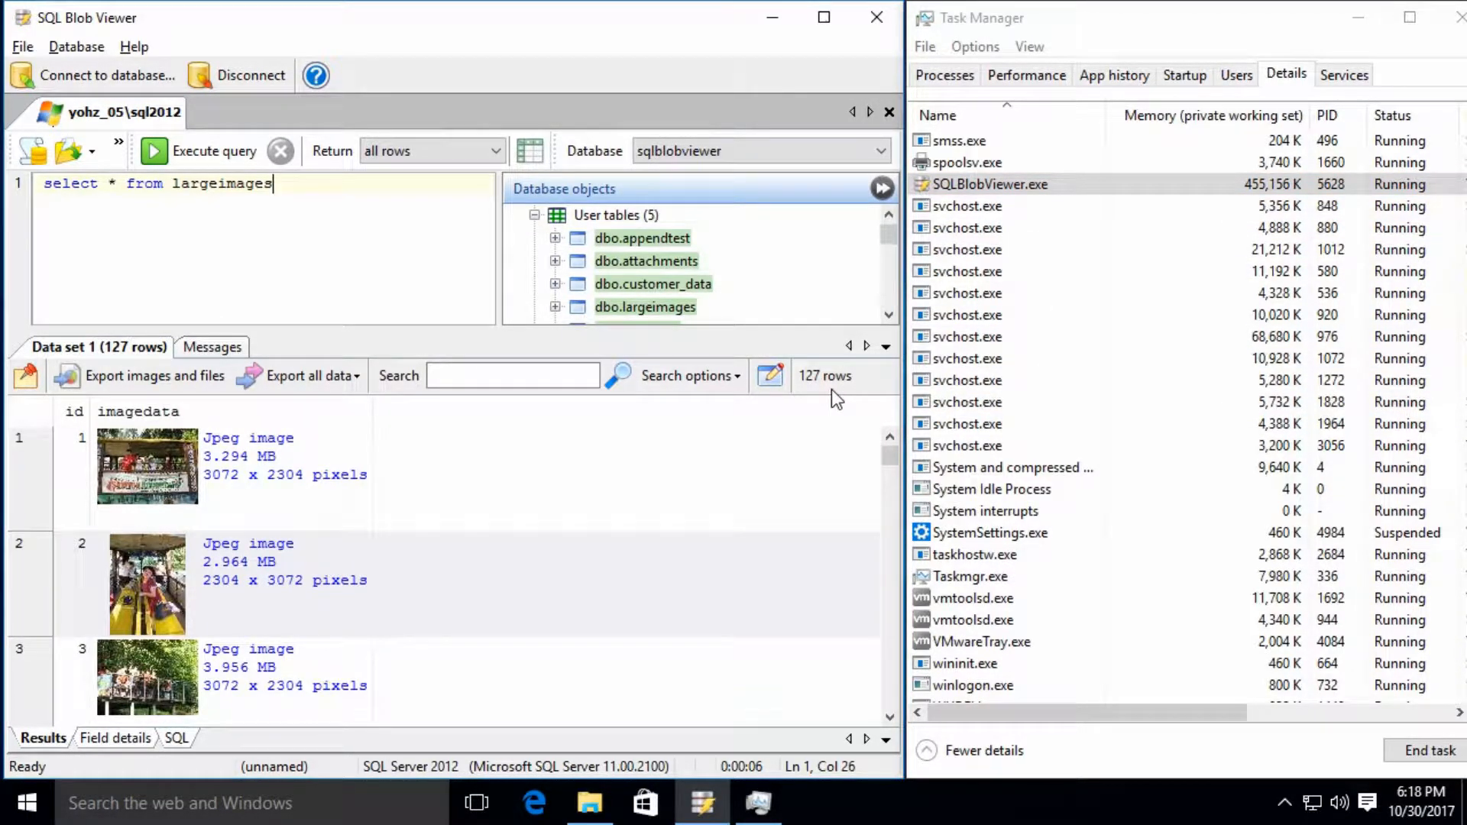
{"action": "mouse_move", "coordinate": [877, 455]}
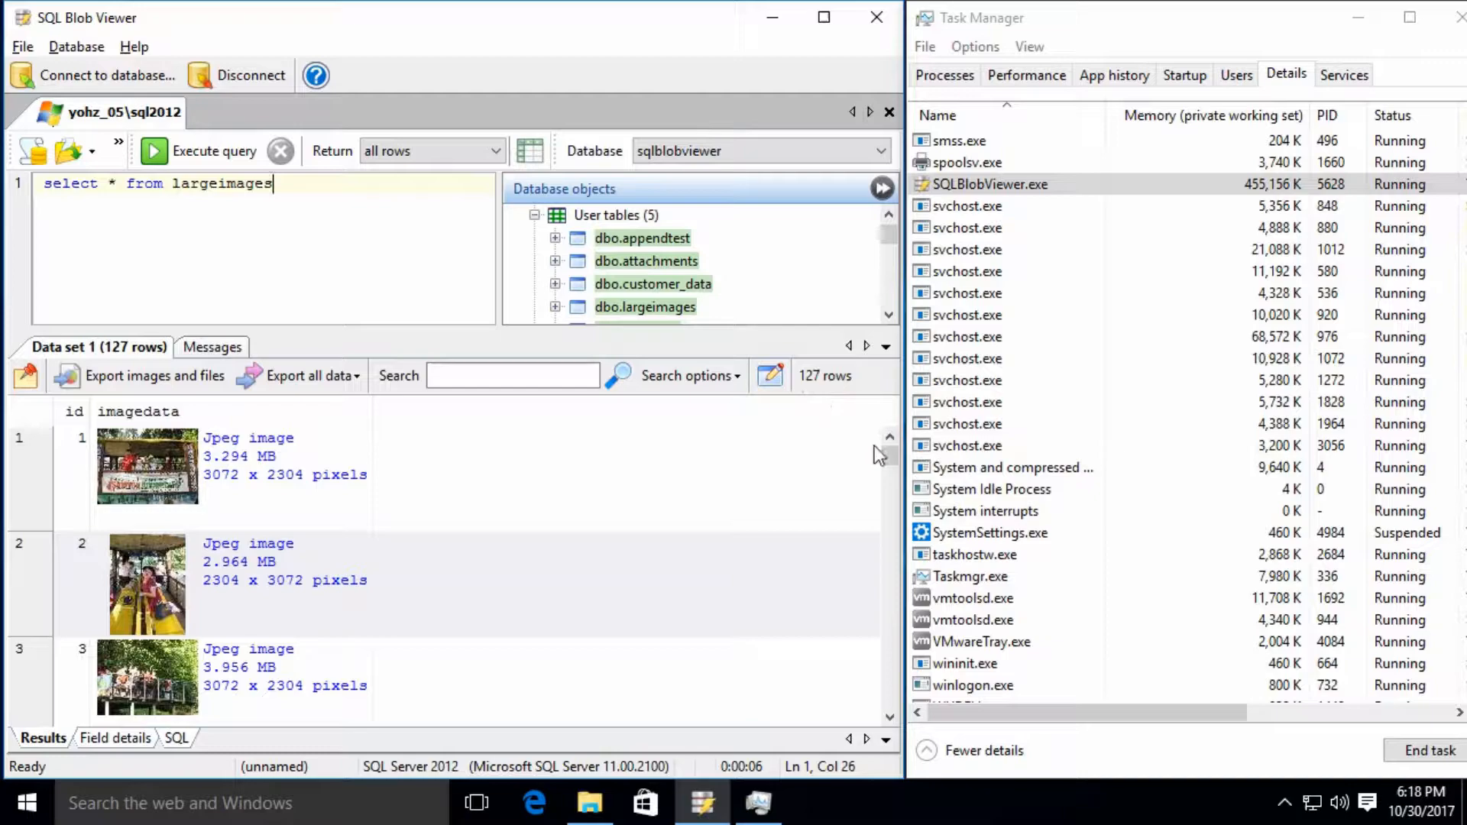
{"action": "scroll", "scroll_direction": "down", "scroll_amount": 3}
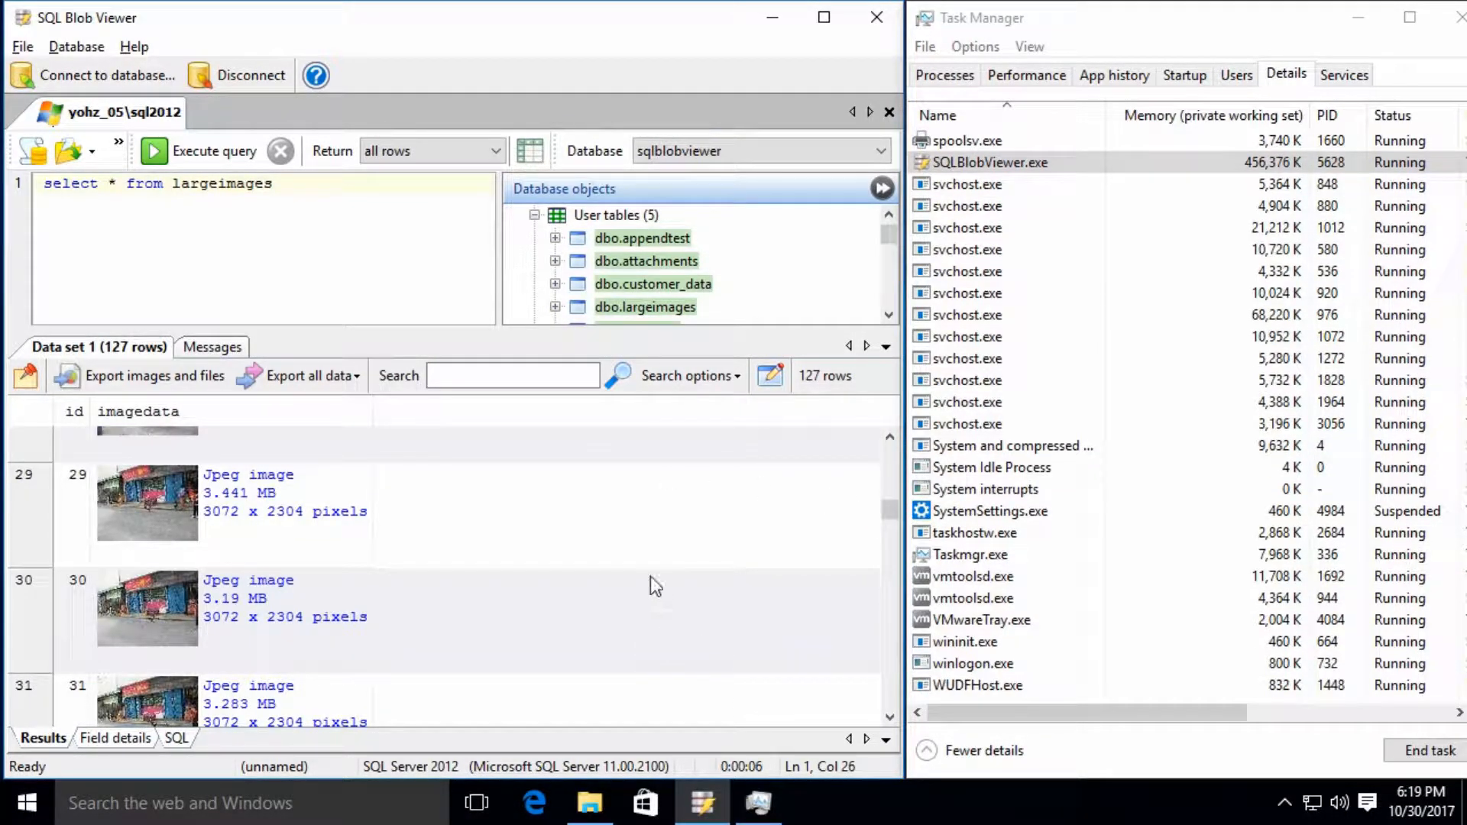
{"action": "left_click", "coordinate": [496, 151]}
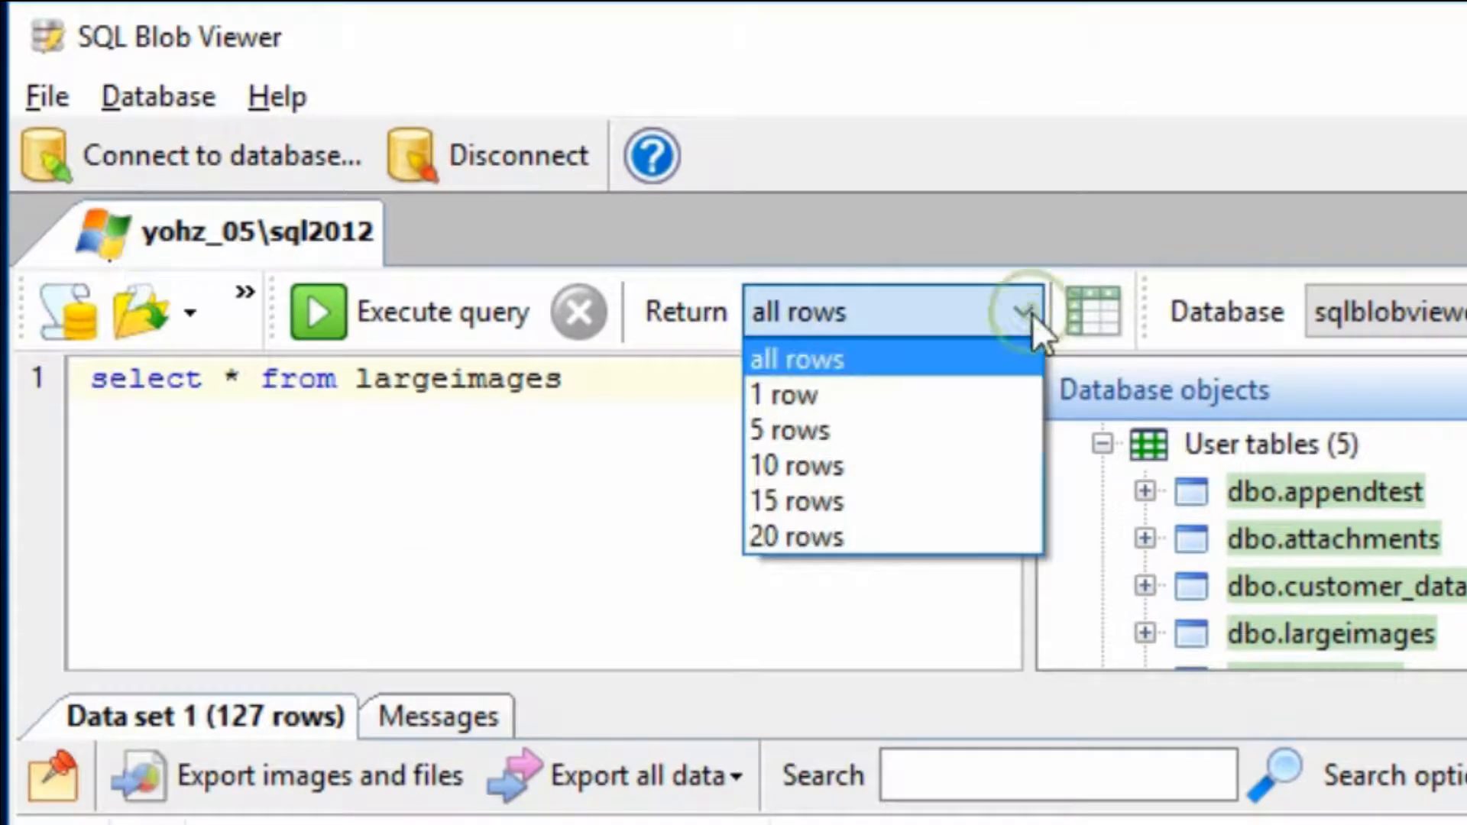
{"action": "mouse_move", "coordinate": [978, 412]}
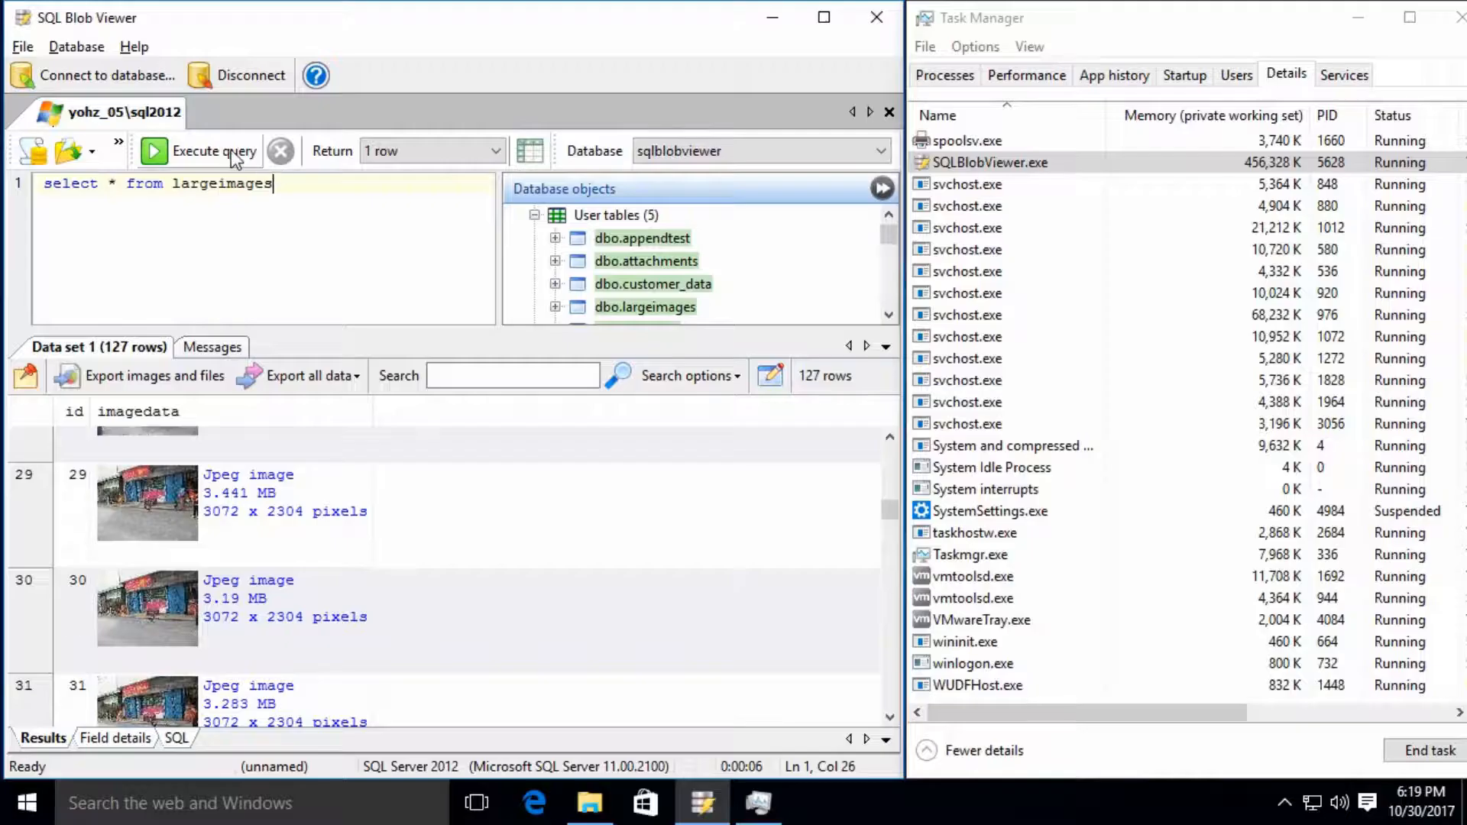
Rerun the largeimages query with Return set to 1 row, then begin the export.
{"action": "left_click", "coordinate": [198, 150]}
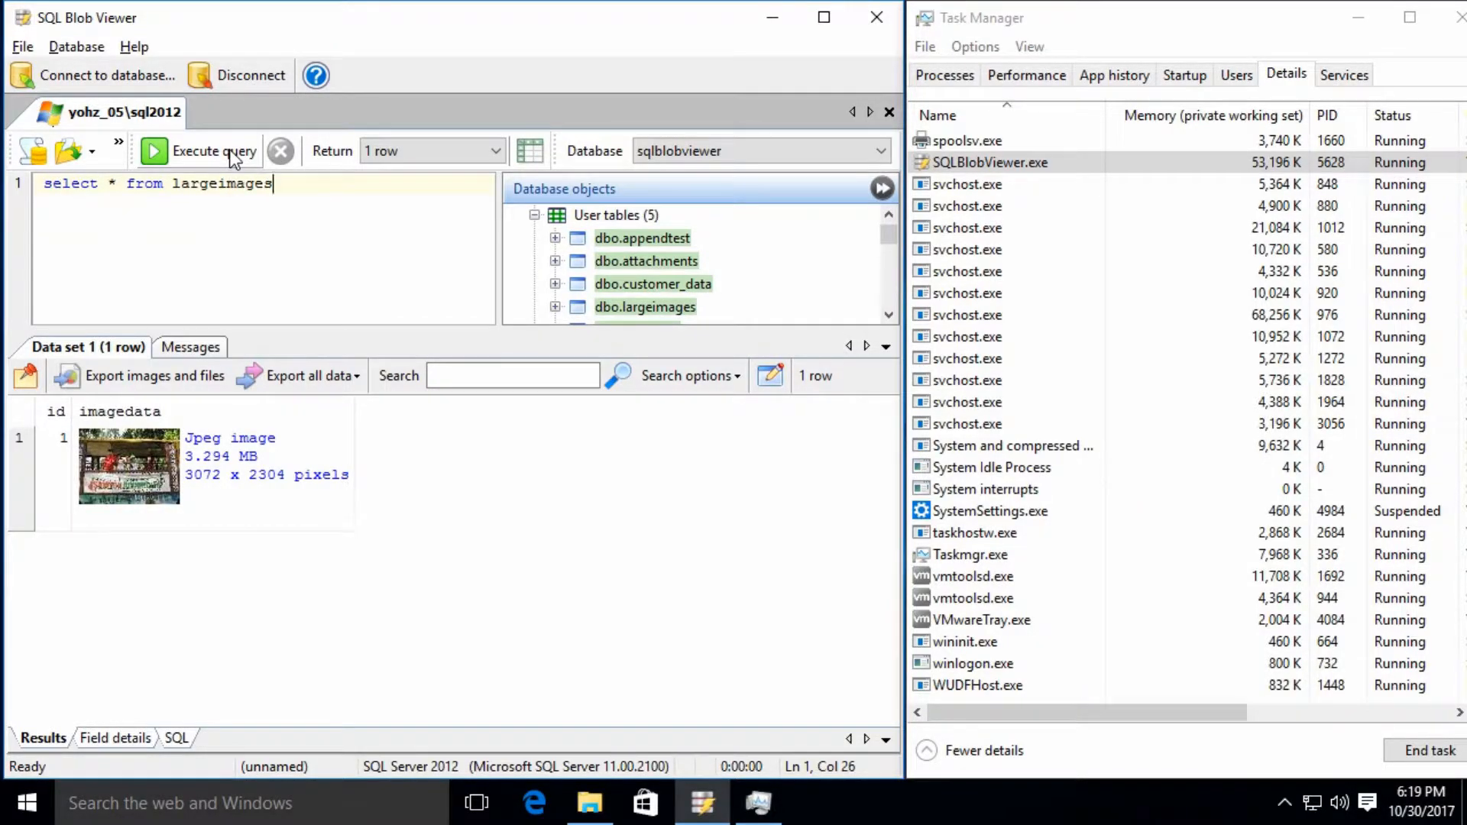
{"action": "left_click", "coordinate": [154, 376]}
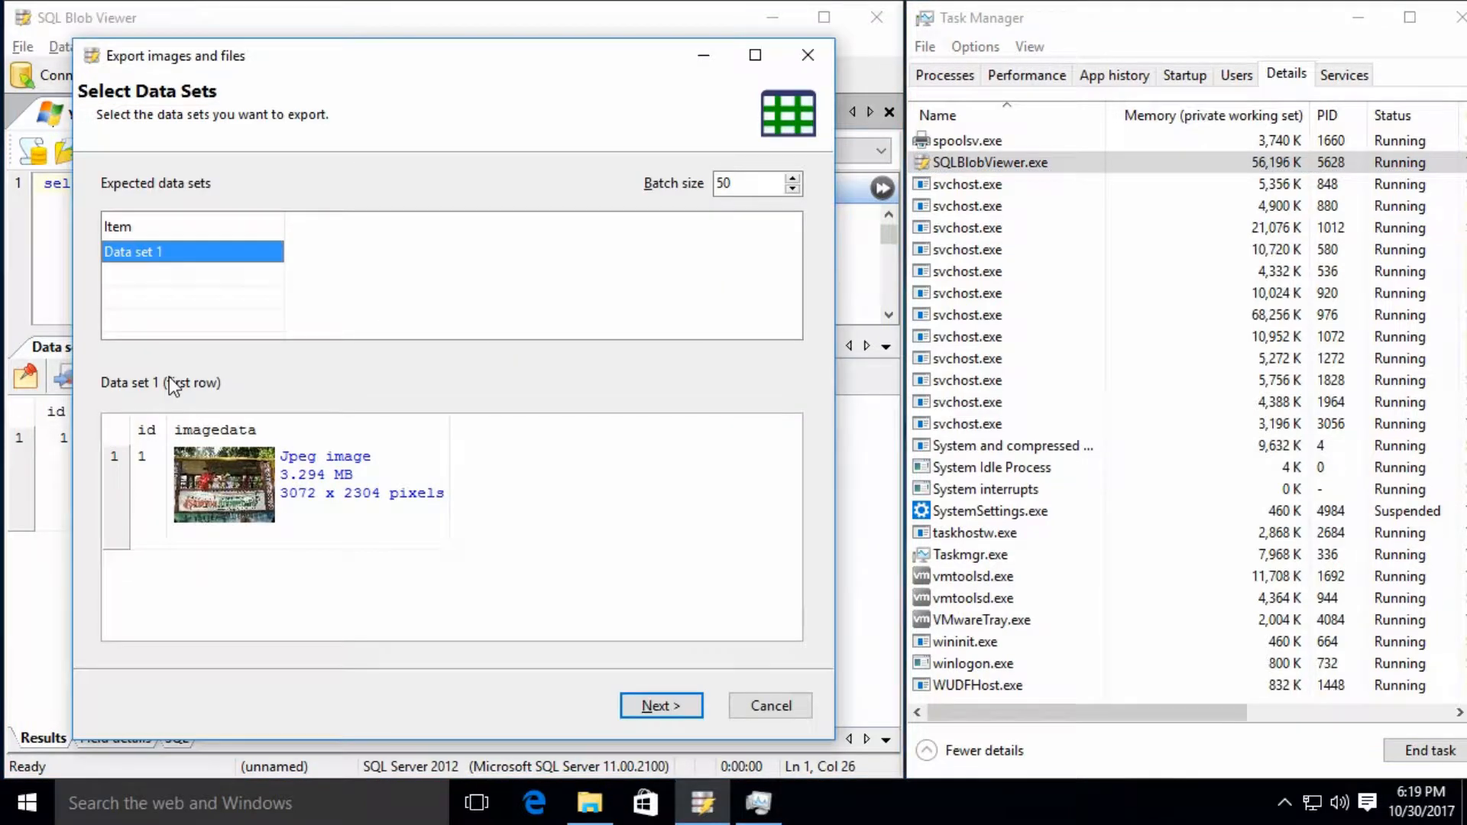
Advance through data sets, file options and summary to run the id-named export to F:\Exports.
{"action": "left_click", "coordinate": [660, 705]}
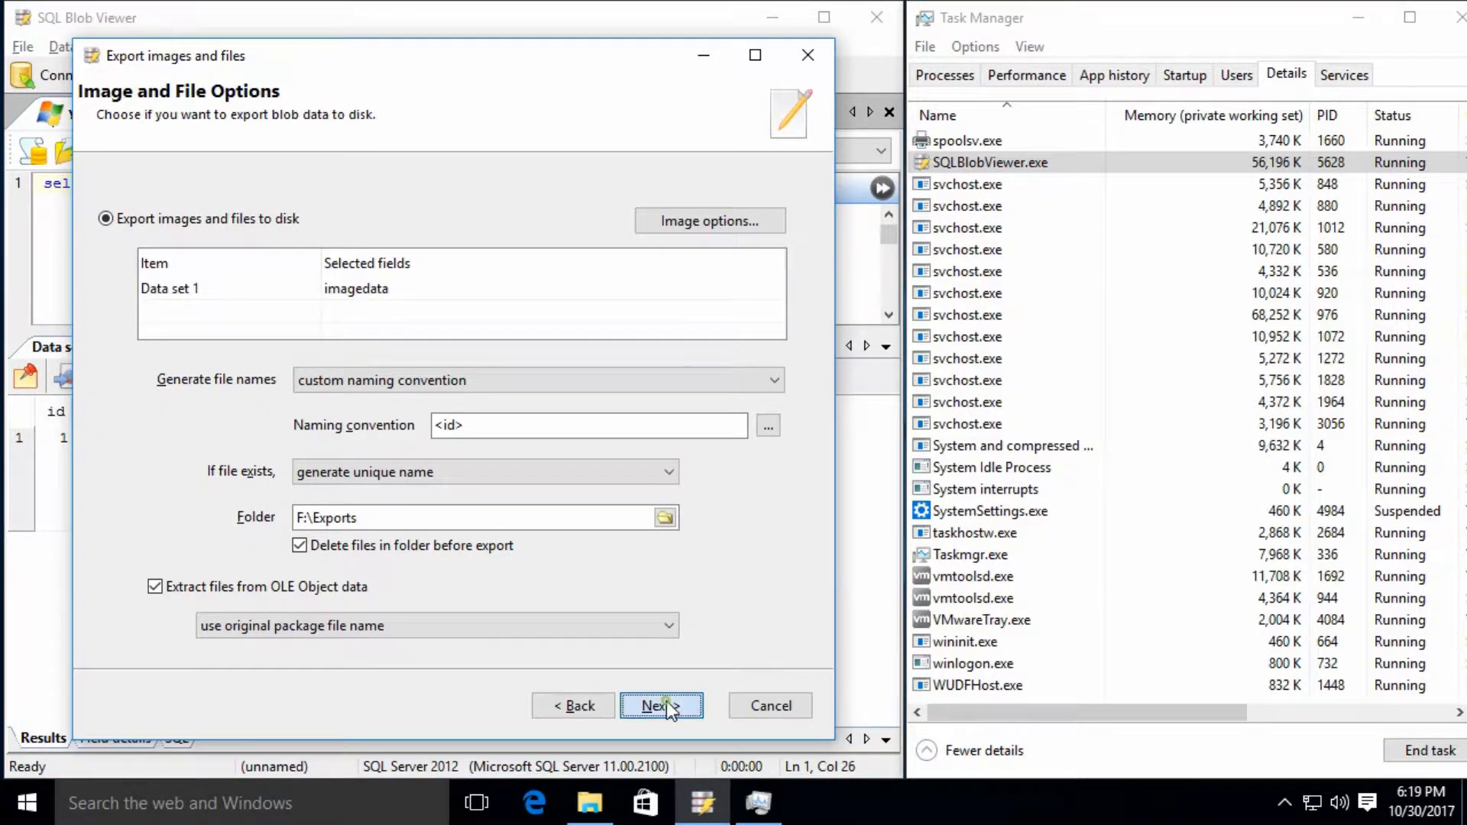
{"action": "left_click", "coordinate": [662, 705]}
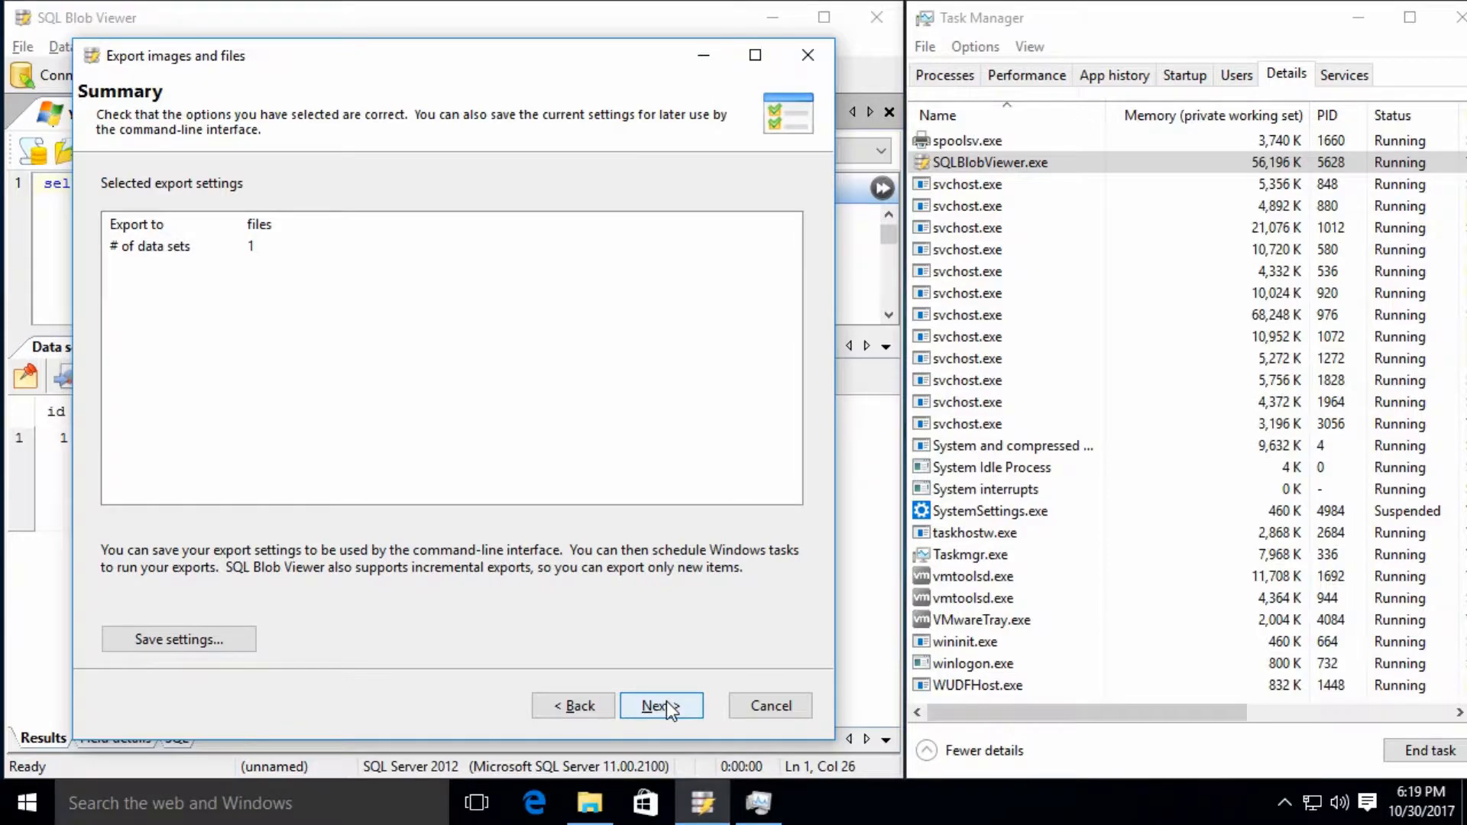
{"action": "left_click", "coordinate": [655, 705]}
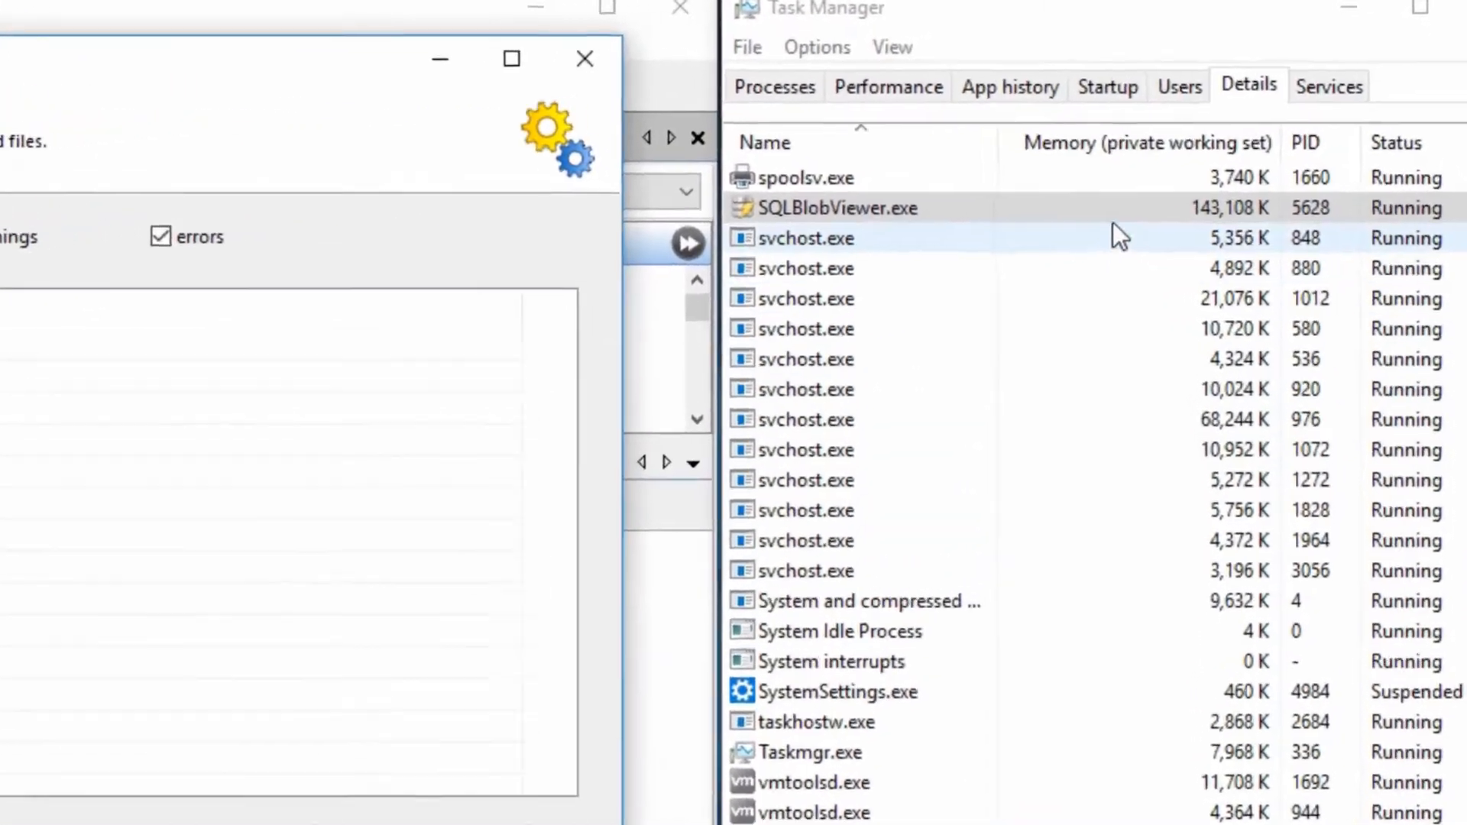